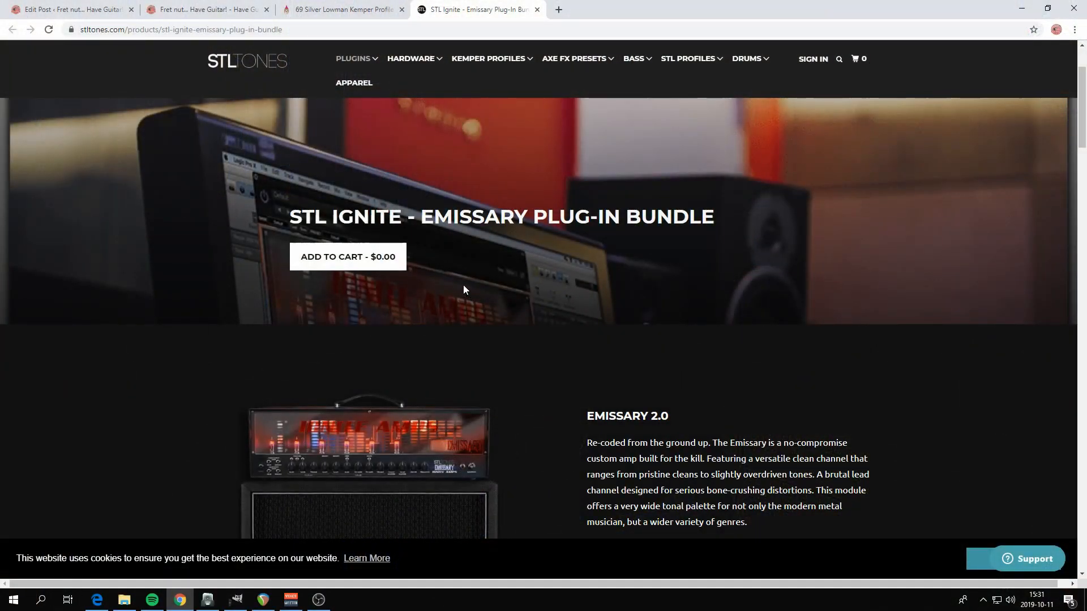
mouse_move(614, 229)
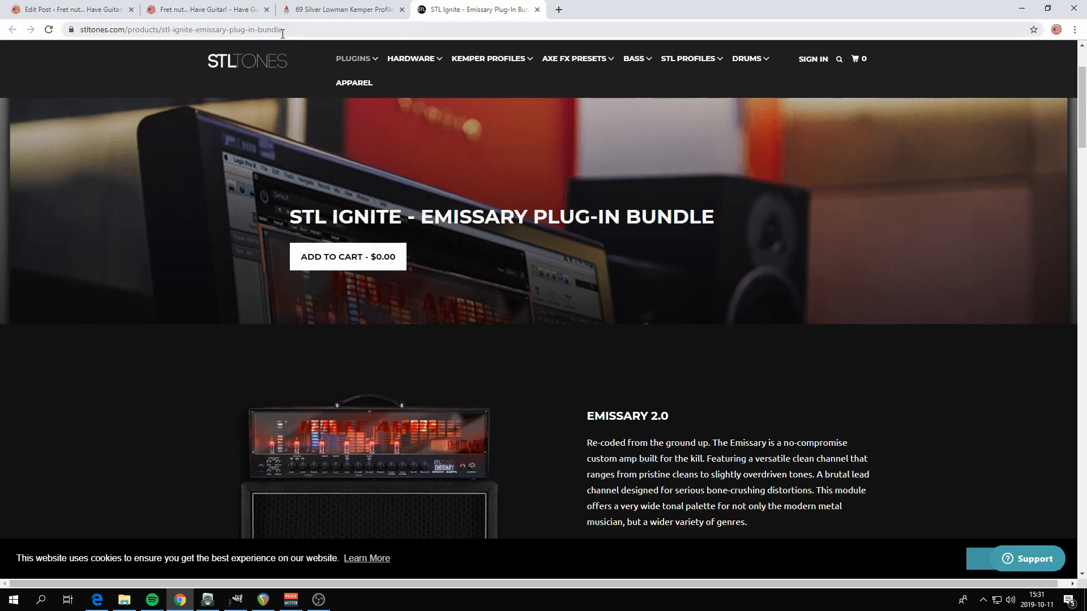
Scroll the STL Ignite Emissary page to the NadIR Impulse Response Loader section
scroll("down", 3)
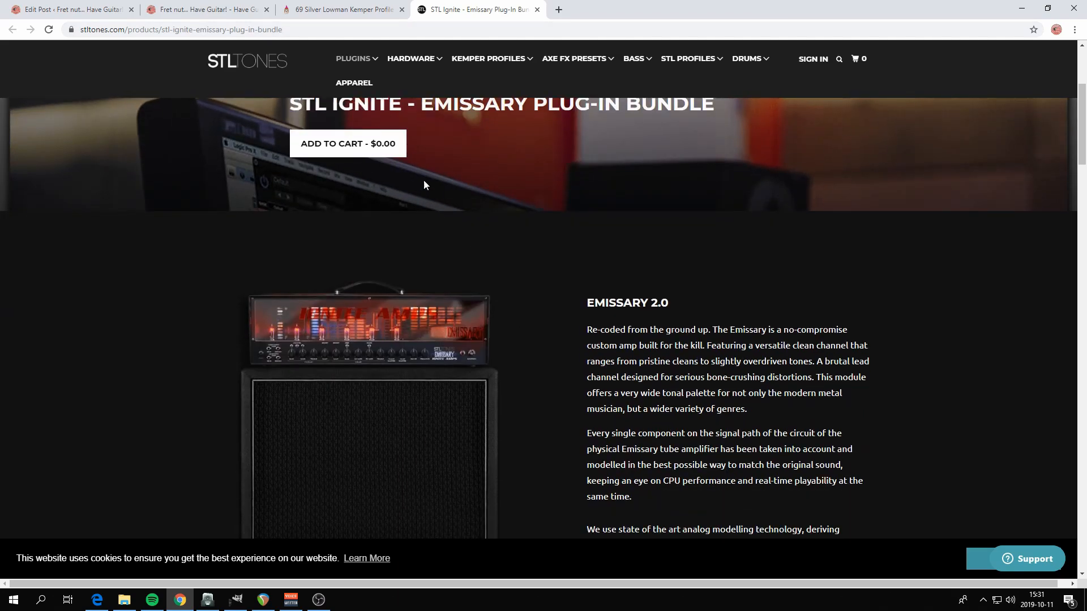
mouse_move(618, 316)
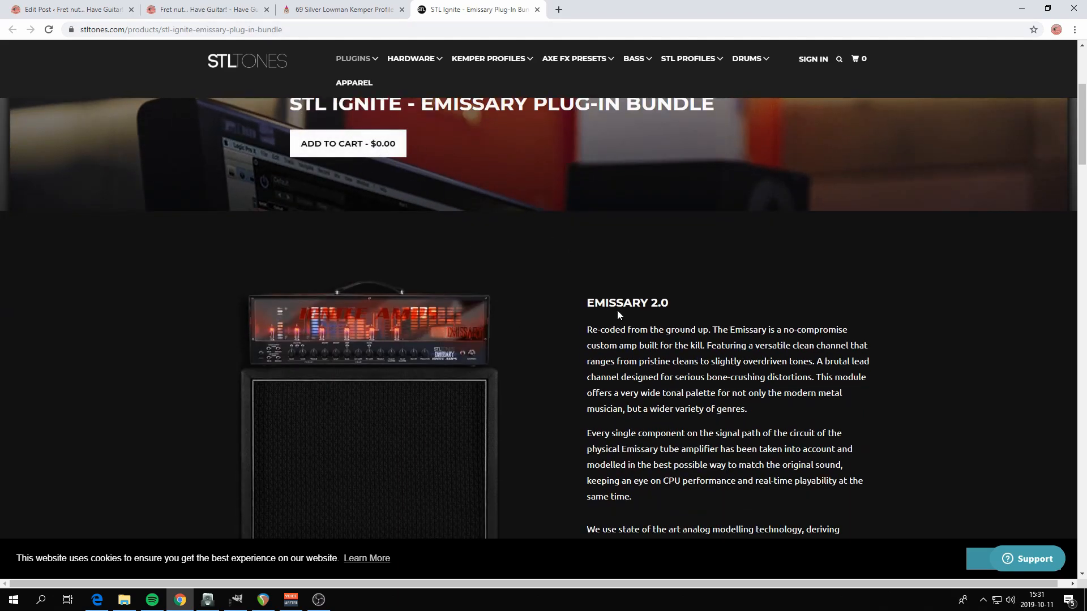
scroll("down", 3)
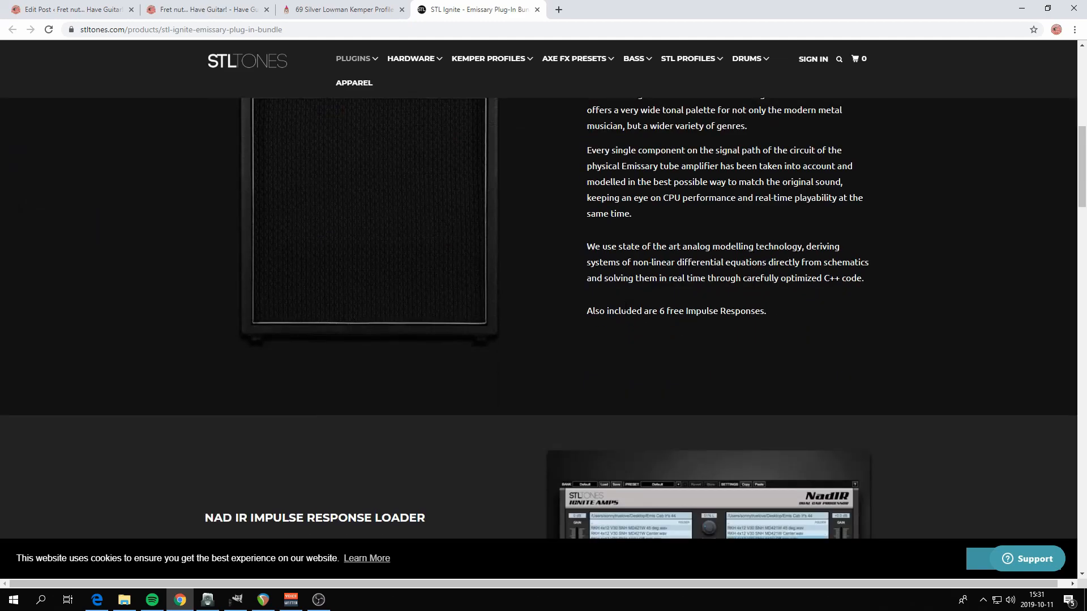
scroll("down", 3)
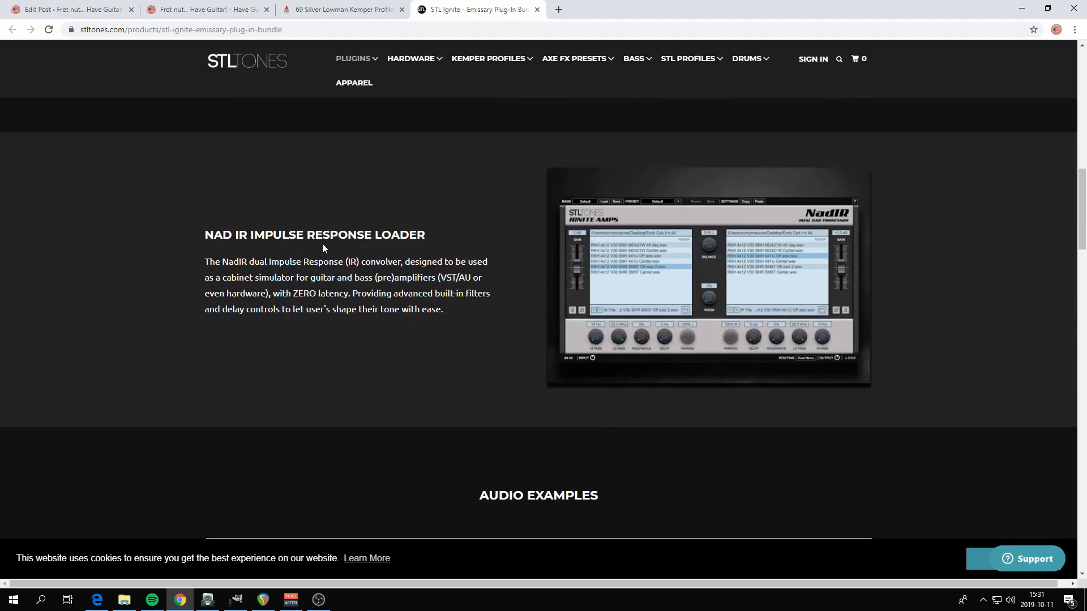
mouse_move(615, 254)
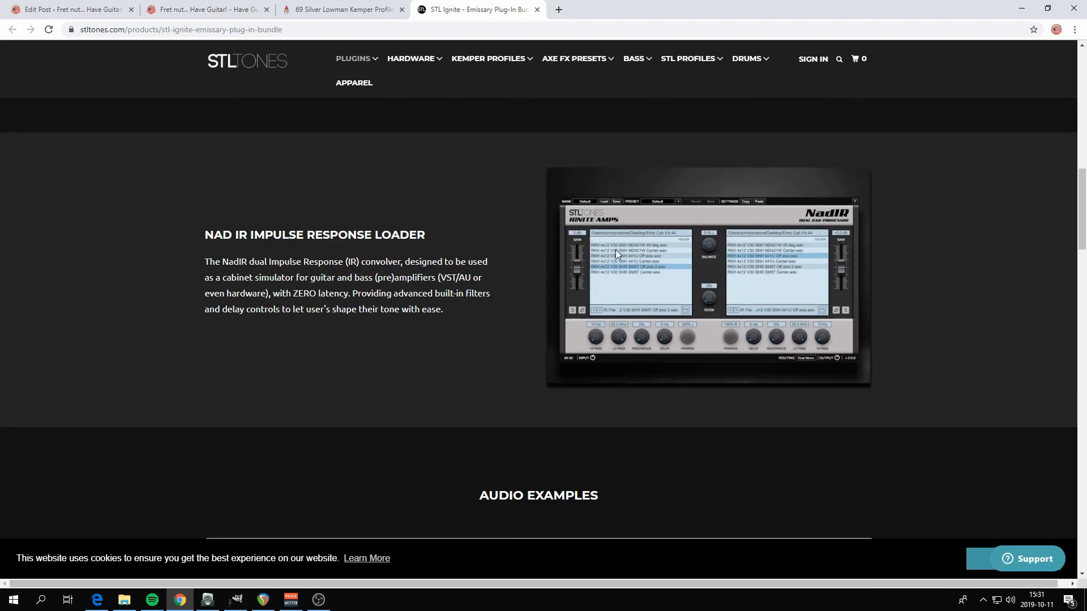
mouse_move(617, 263)
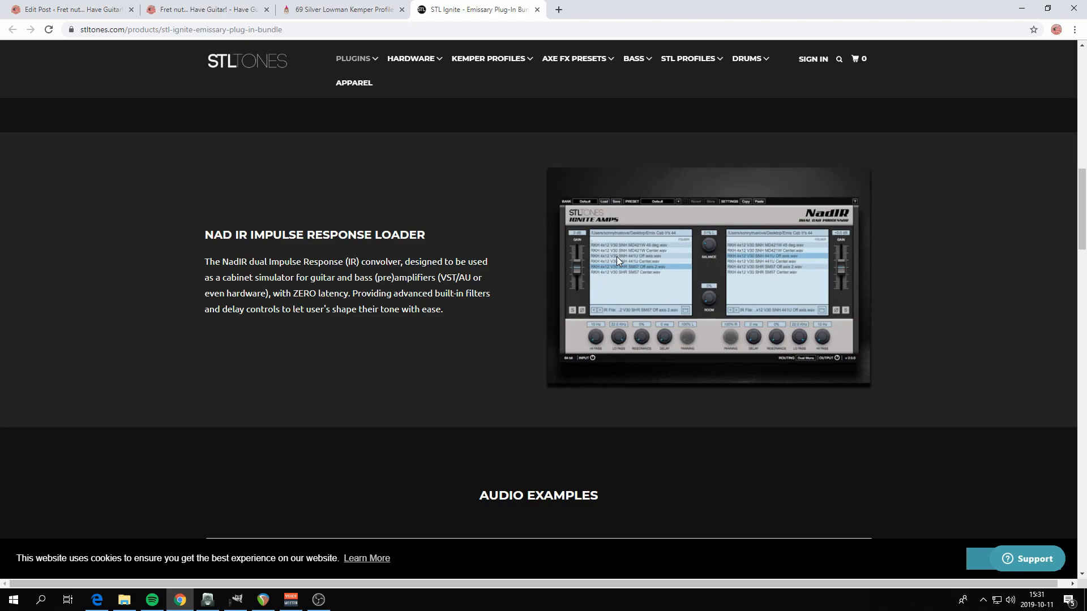
mouse_move(629, 249)
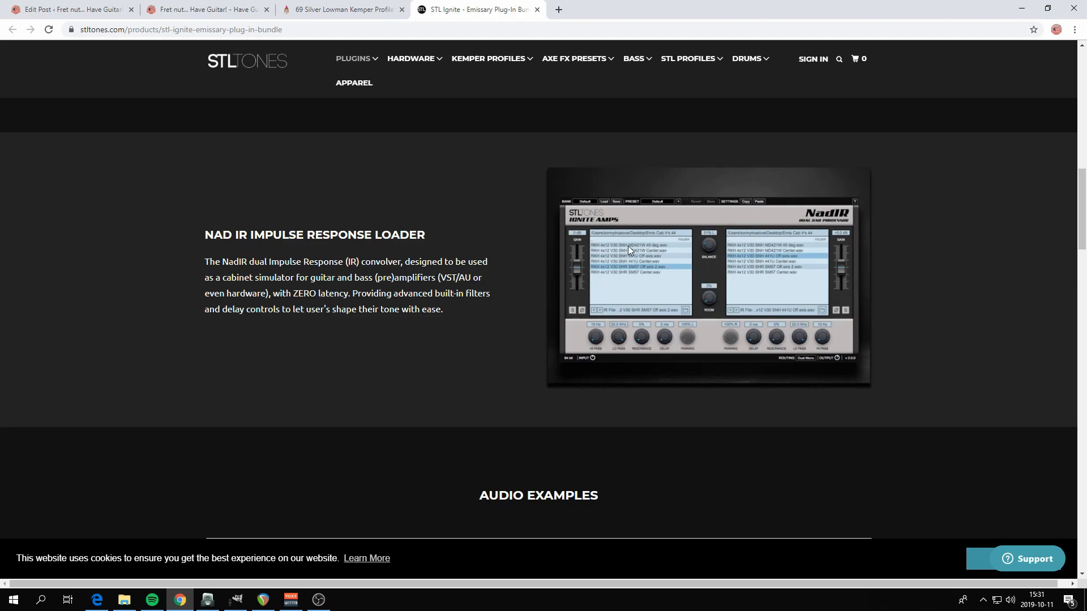
scroll("up", 3)
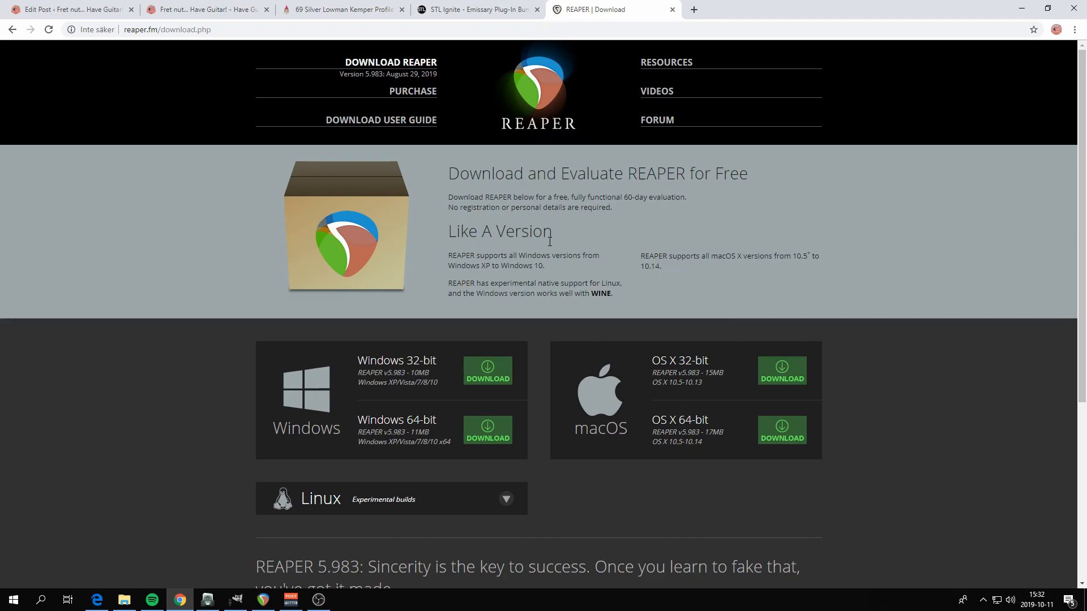
mouse_move(440, 73)
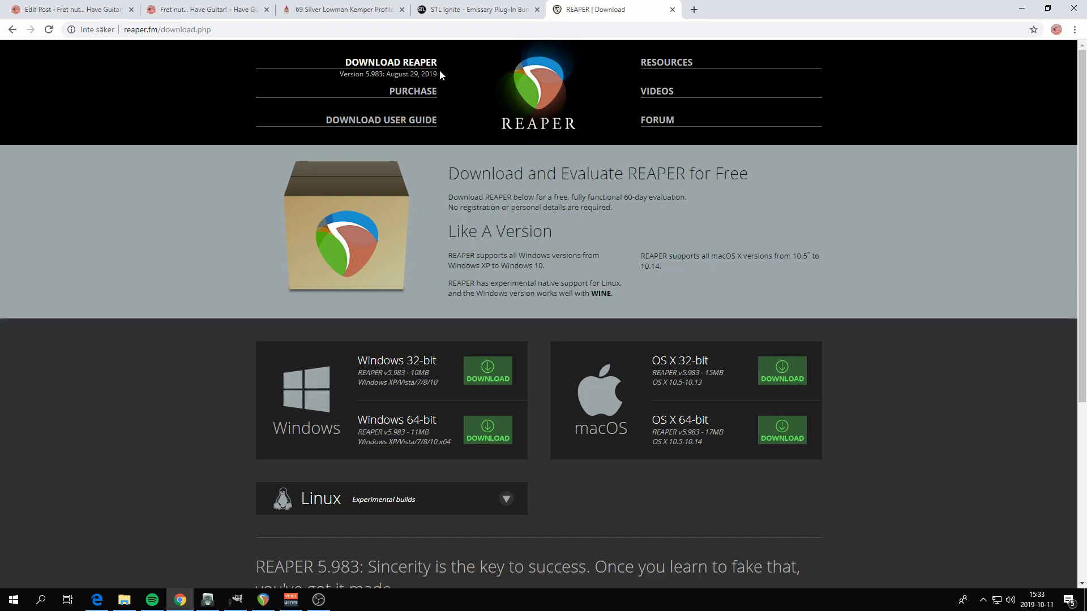
mouse_move(600, 98)
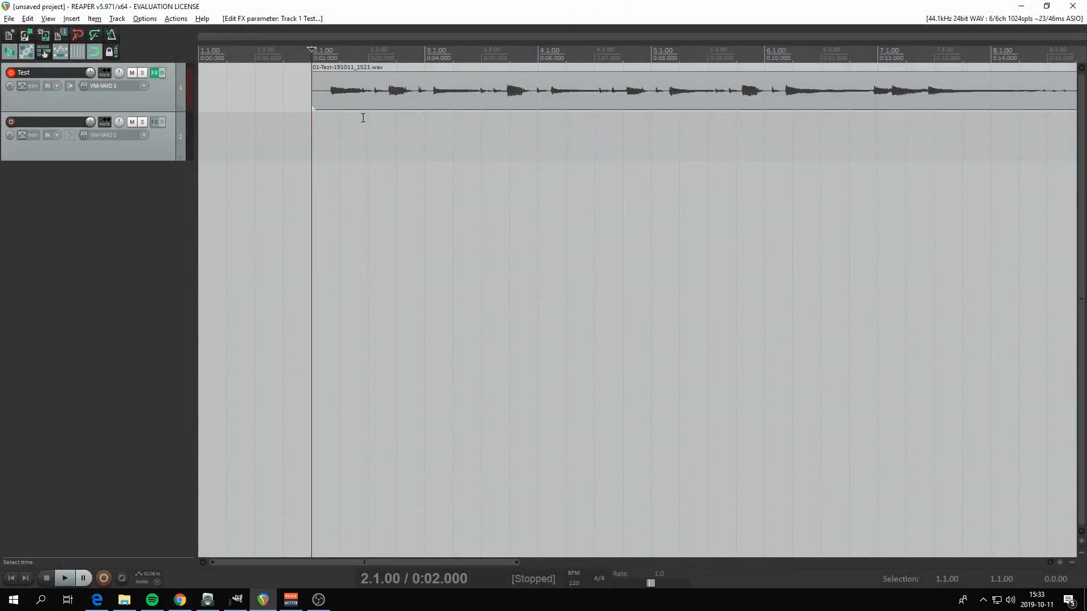
mouse_move(430, 101)
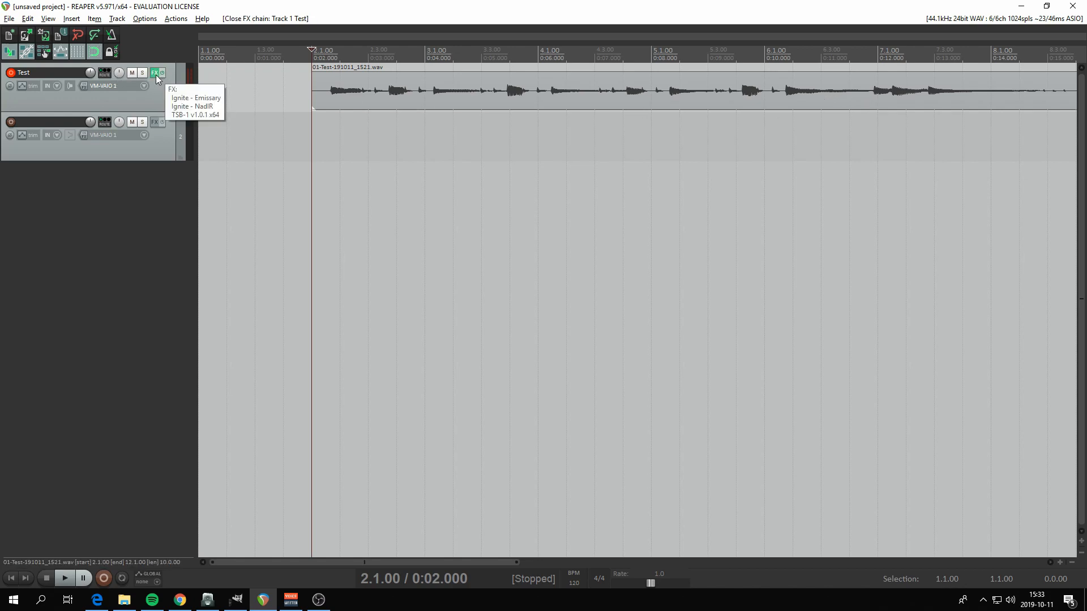
Show the Emissary amp's controls in the Test track's FX chain
left_click(155, 73)
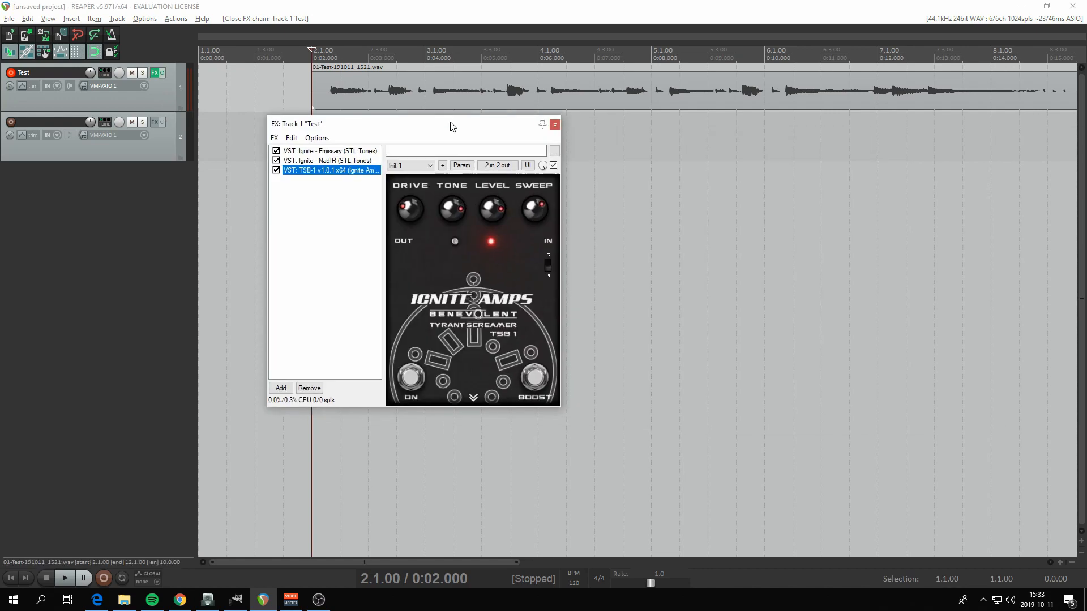
left_click(330, 151)
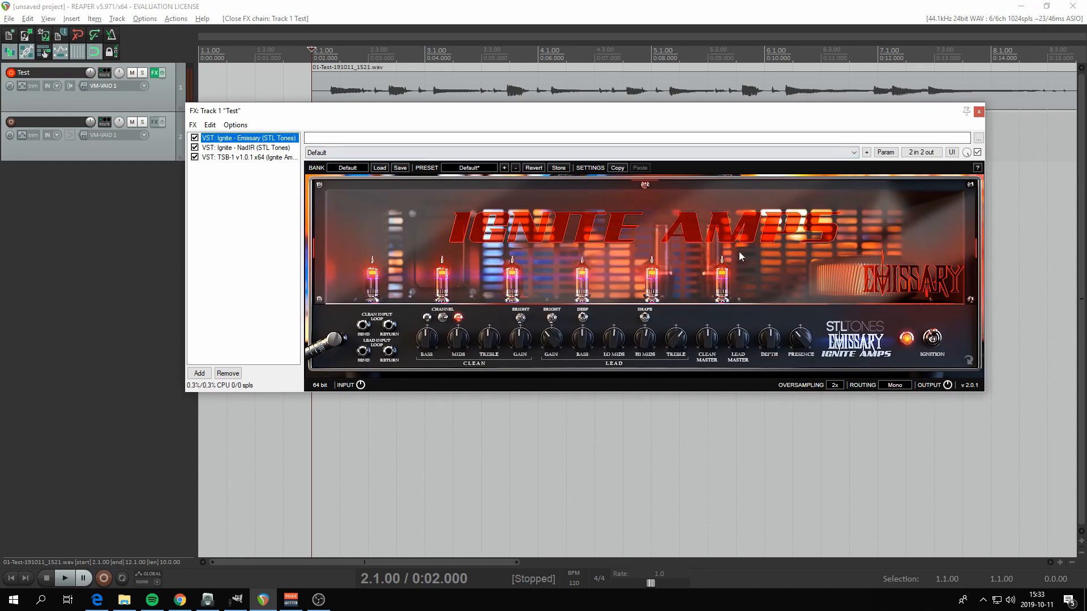
mouse_move(572, 340)
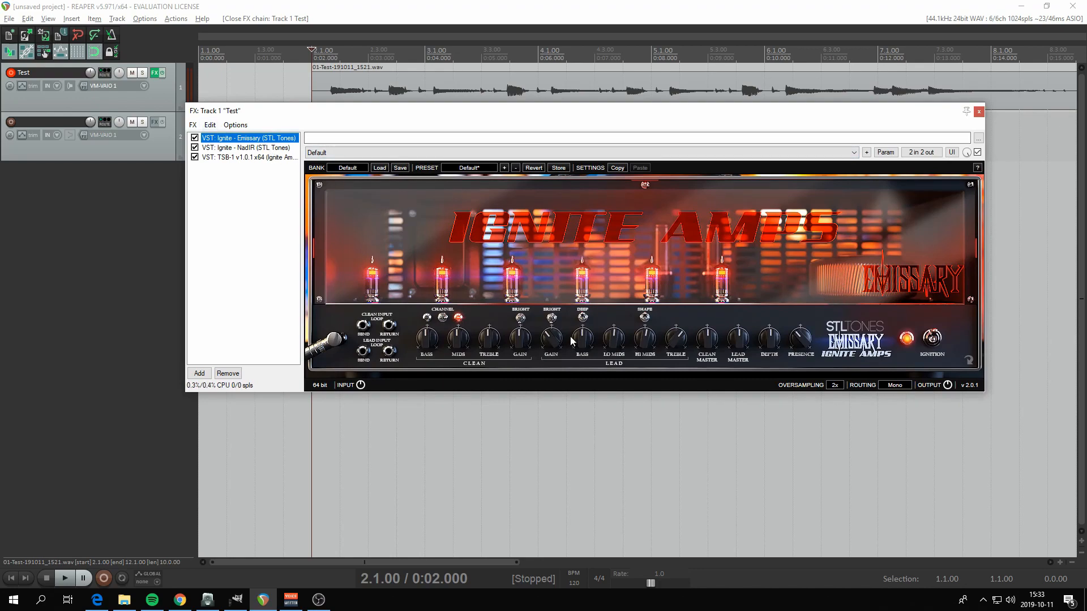
mouse_move(623, 347)
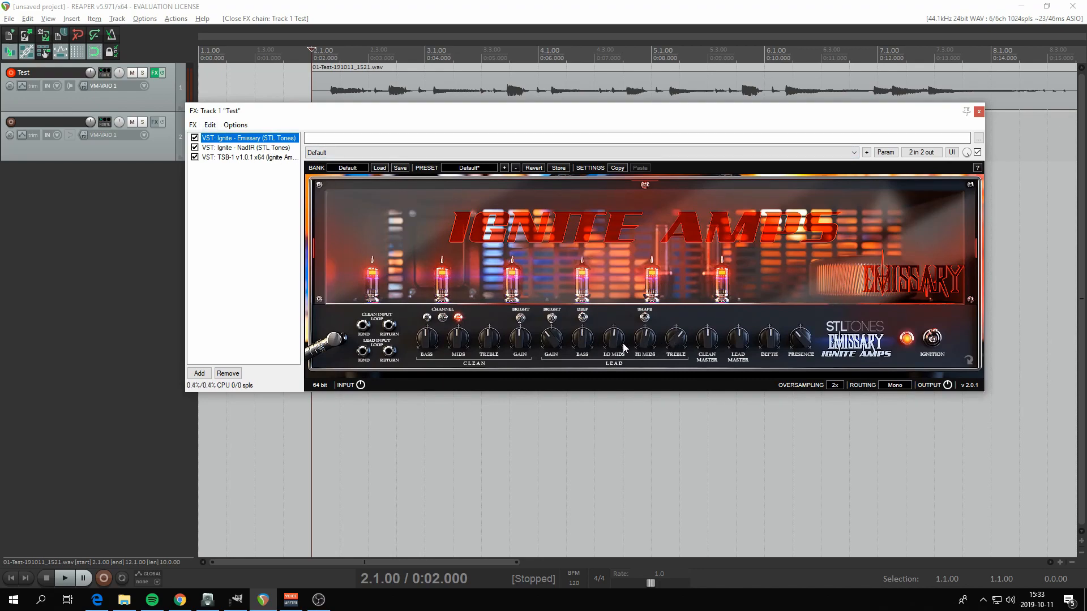
mouse_move(647, 353)
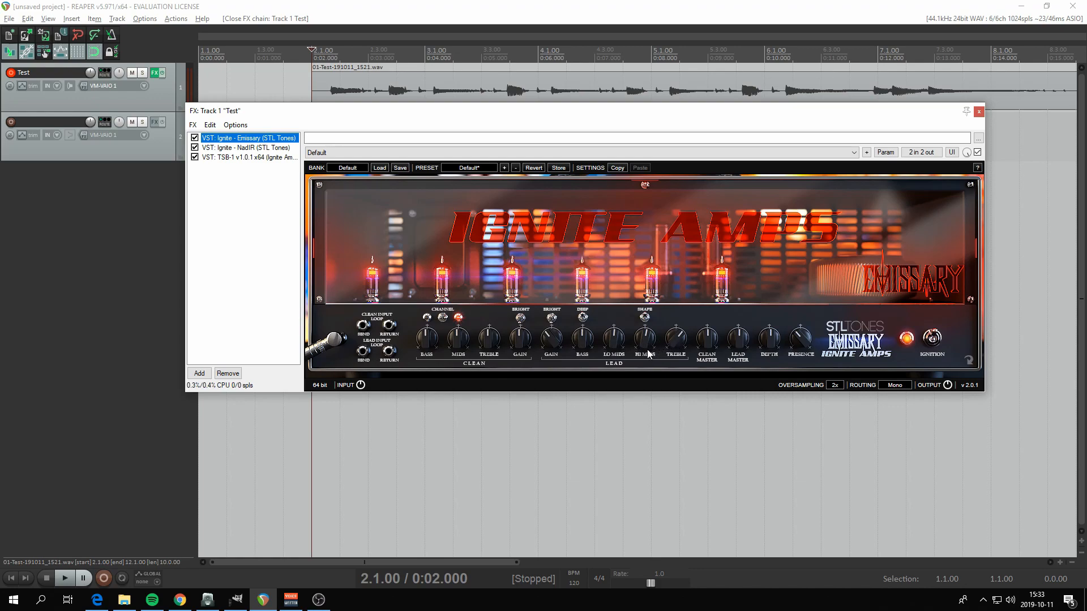
mouse_move(265, 161)
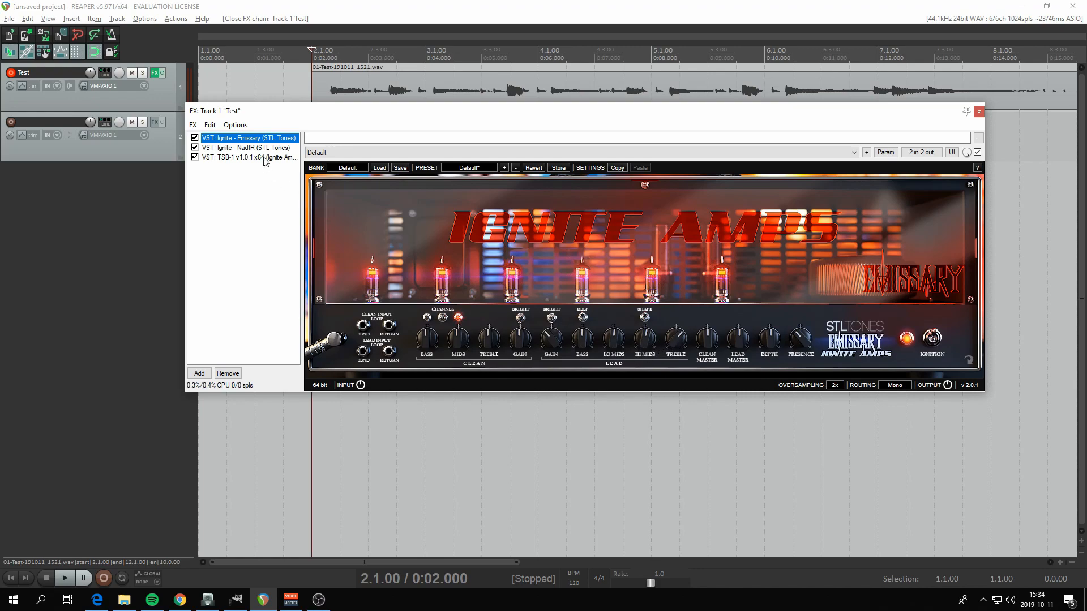
Show the NadIR cab loader's settings in the FX chain
left_click(245, 147)
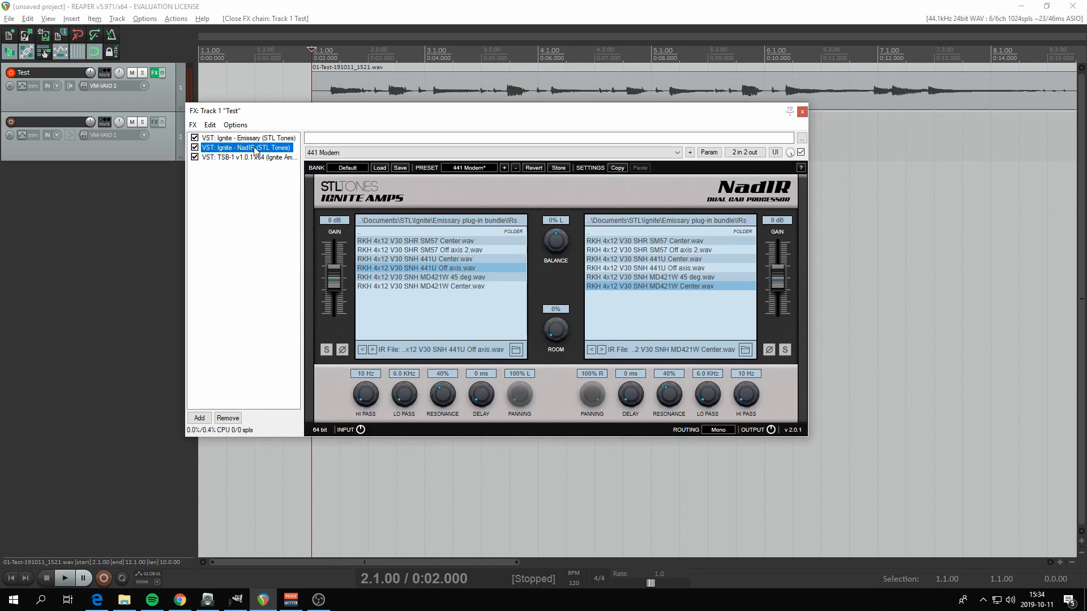
mouse_move(453, 290)
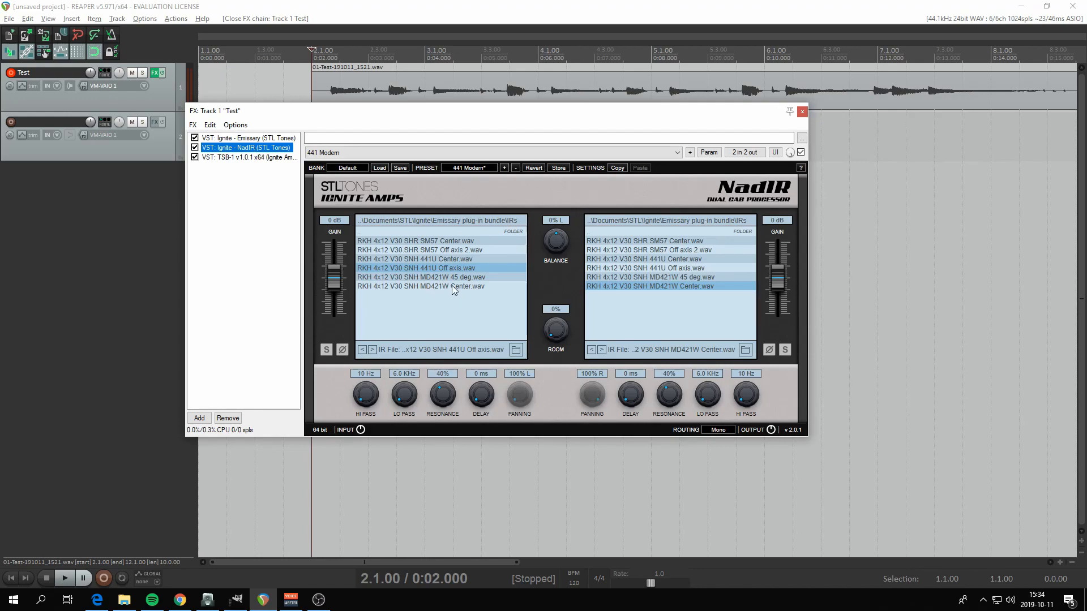
mouse_move(411, 244)
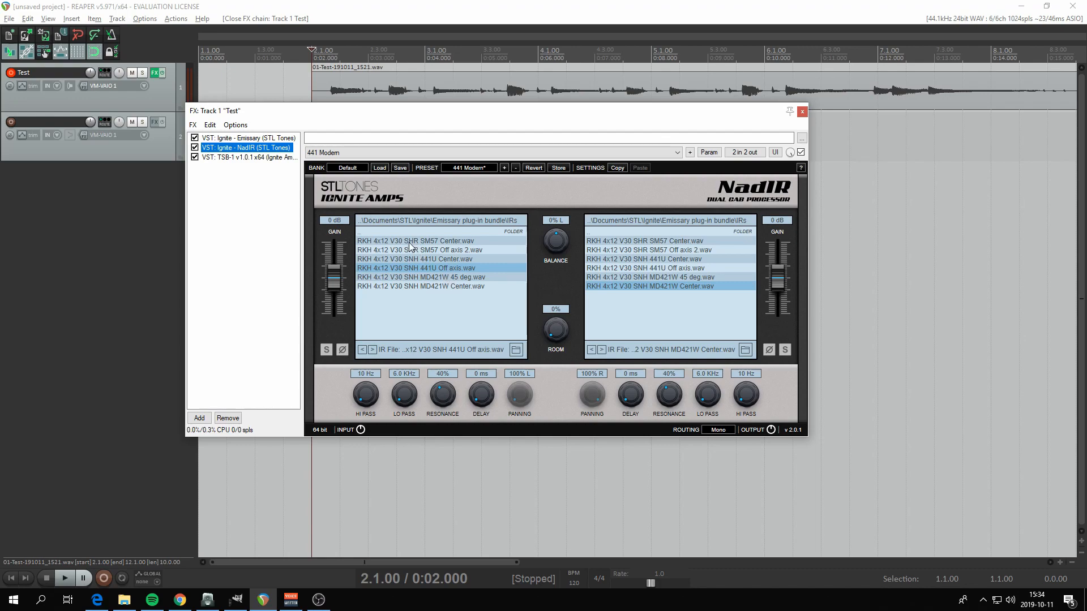
mouse_move(410, 292)
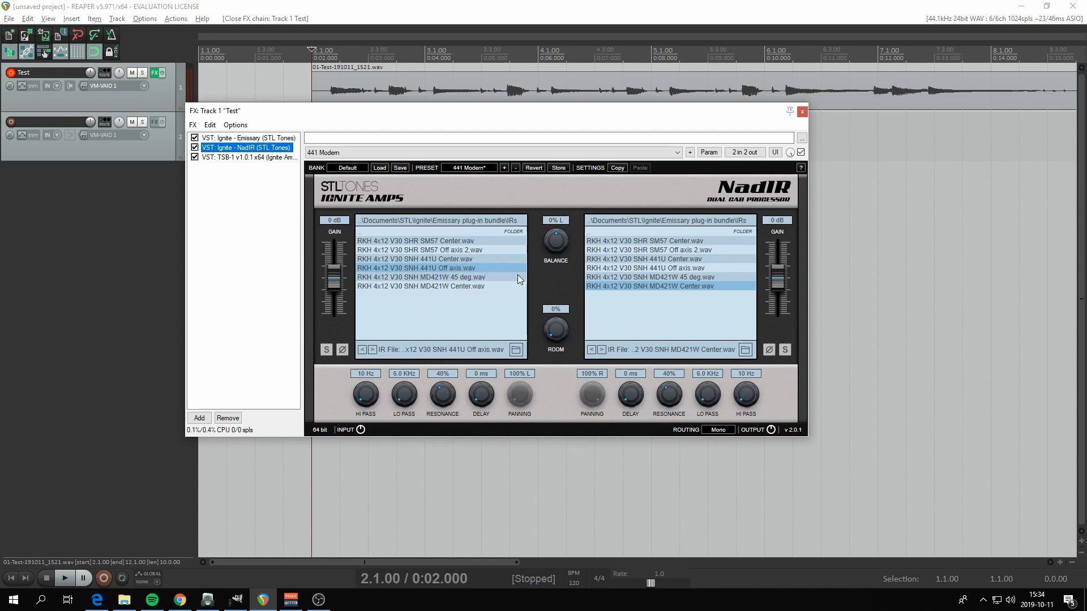
mouse_move(352, 228)
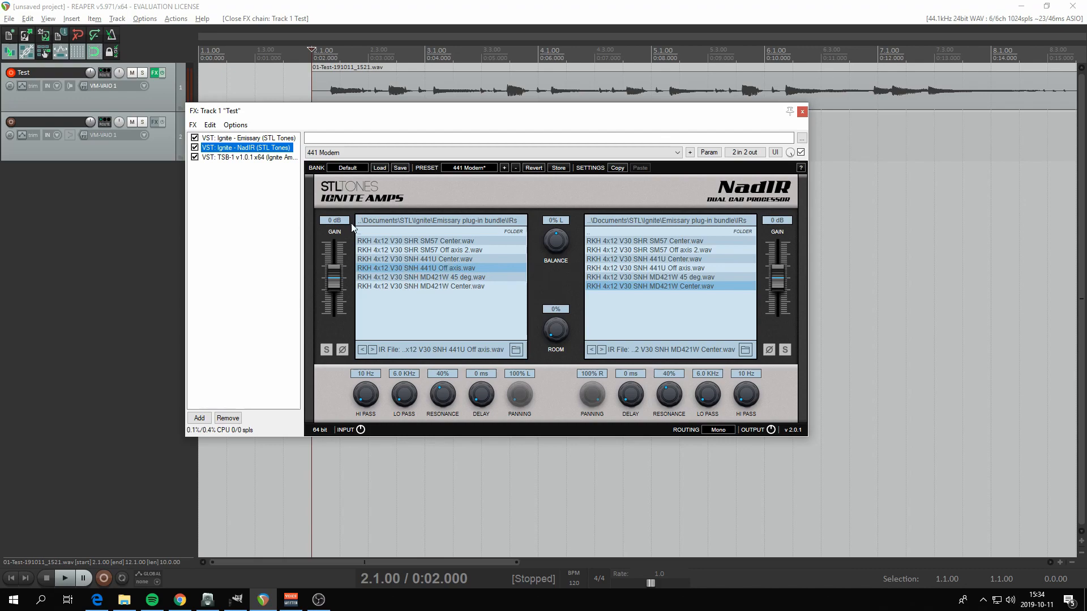
mouse_move(448, 265)
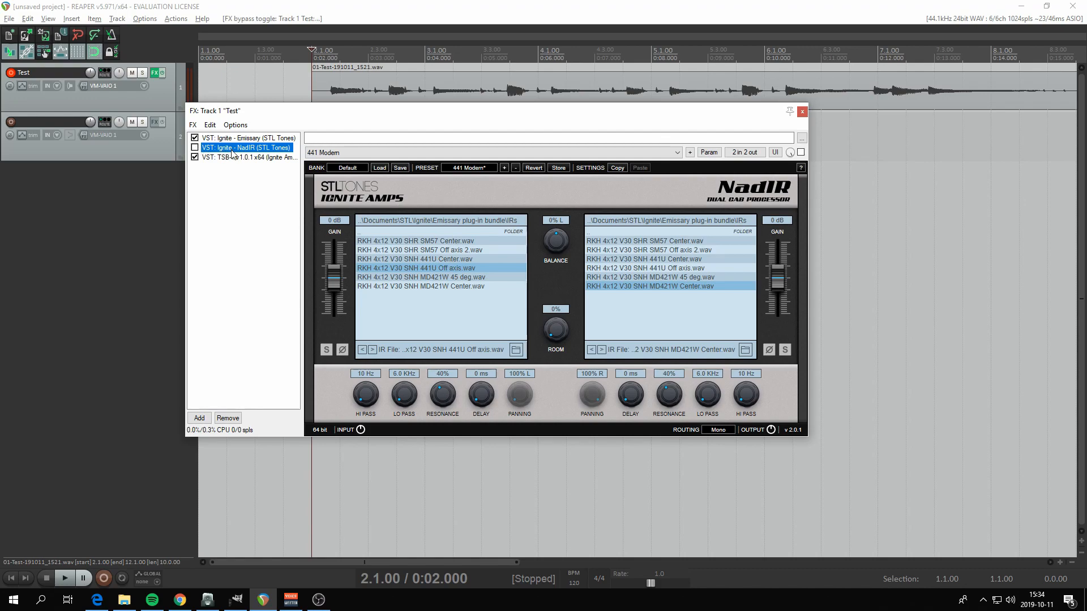
Audition the guitar take with NadIR bypassed, then return to the Test track's FX chain
left_click(194, 157)
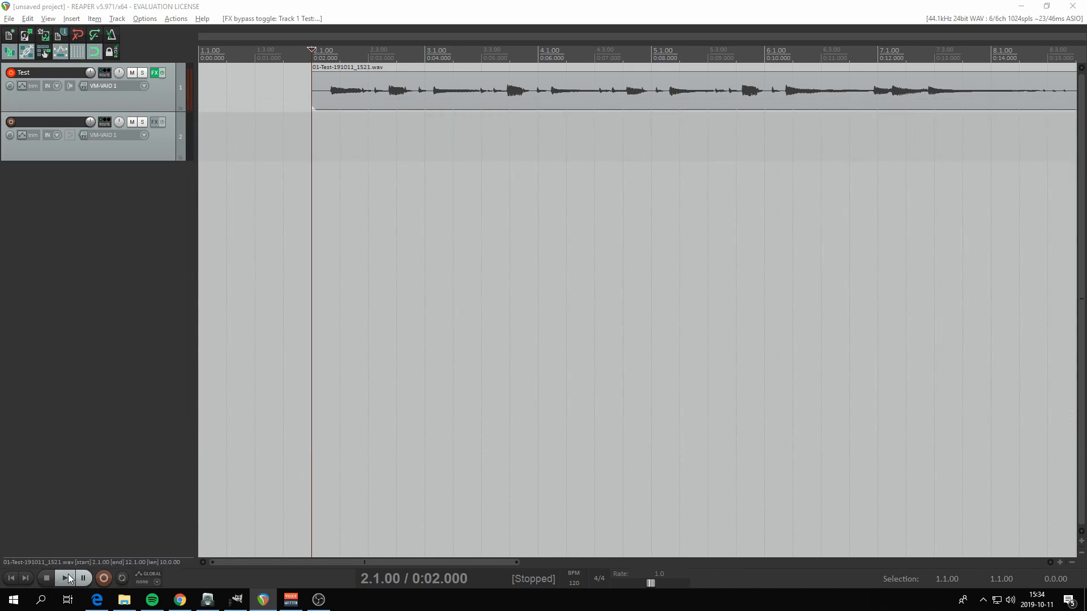
mouse_move(65, 579)
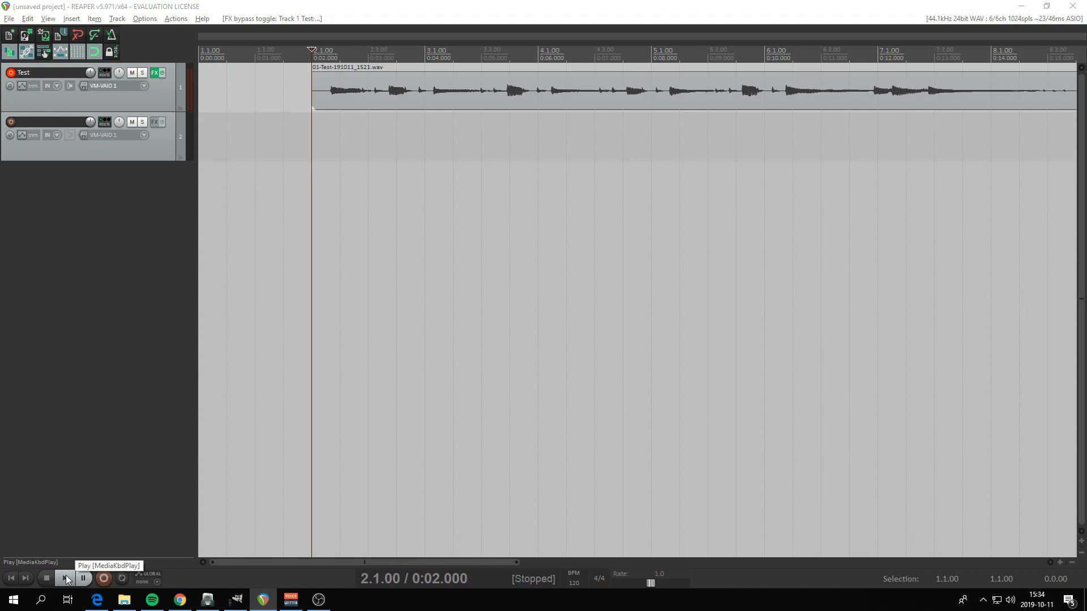
left_click(63, 578)
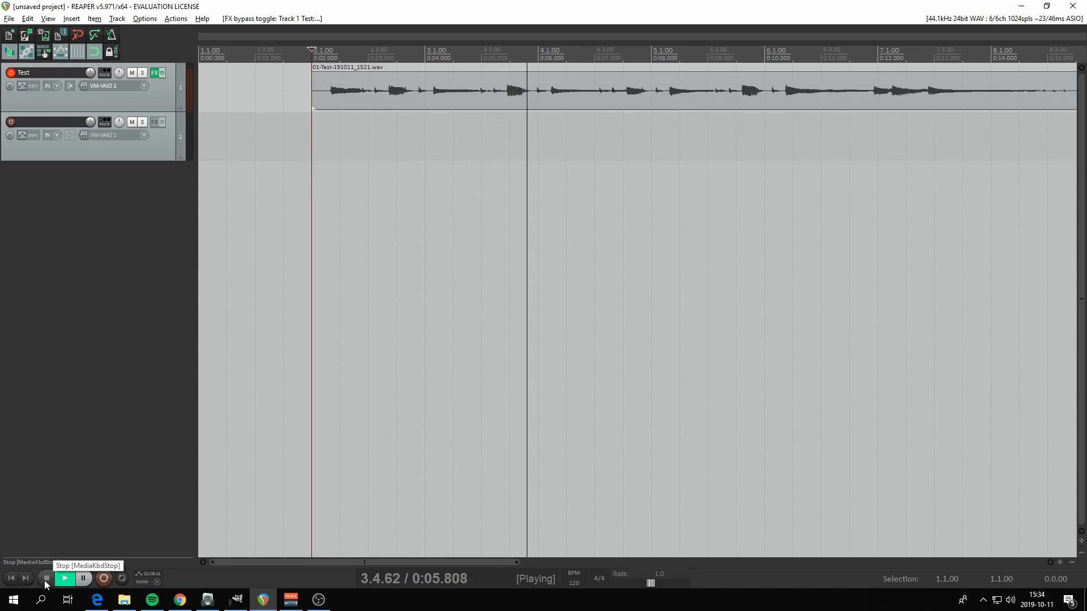
left_click(45, 578)
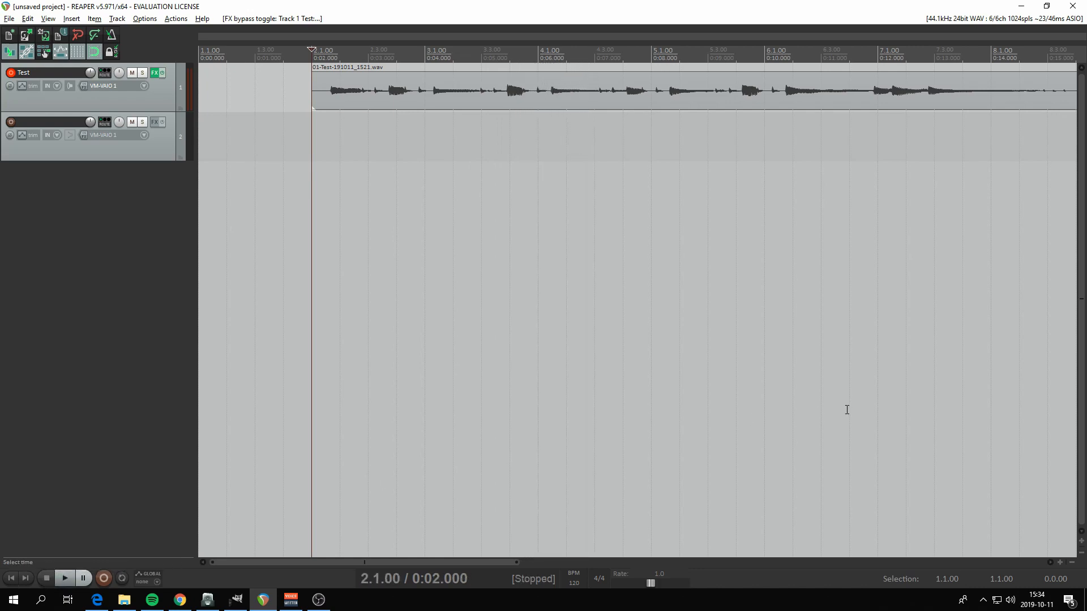
left_click(155, 72)
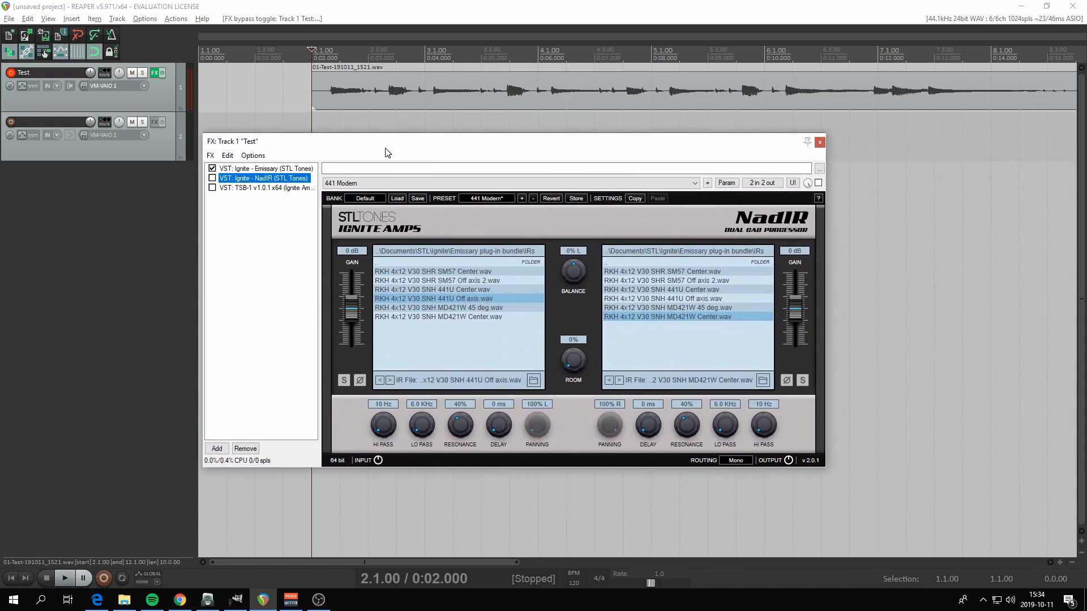
Re-enable the NadIR cabinet and audition the take through amp and cab
left_click(212, 188)
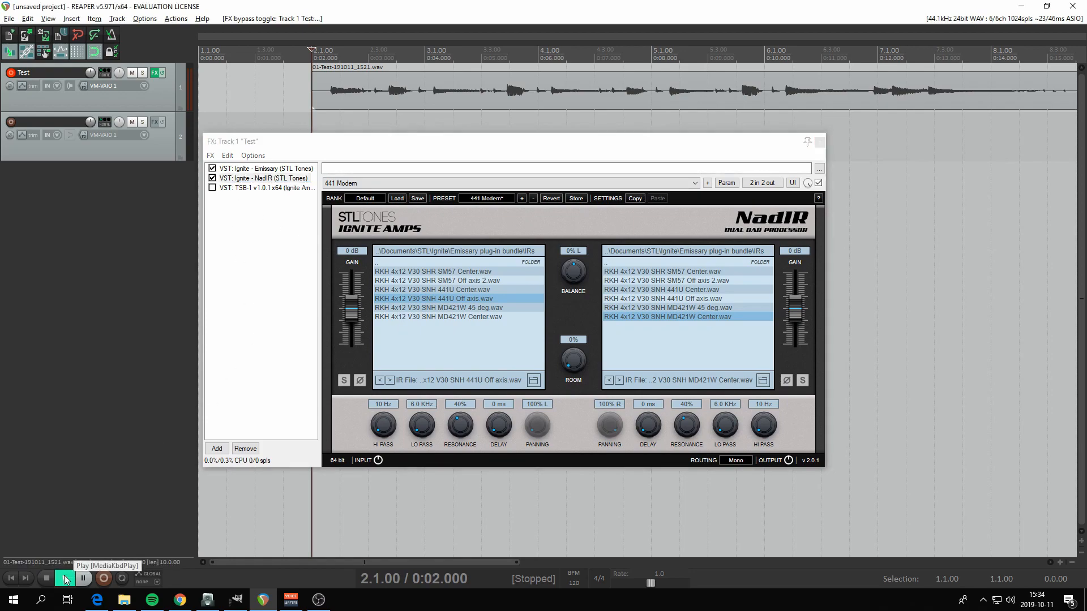
left_click(66, 579)
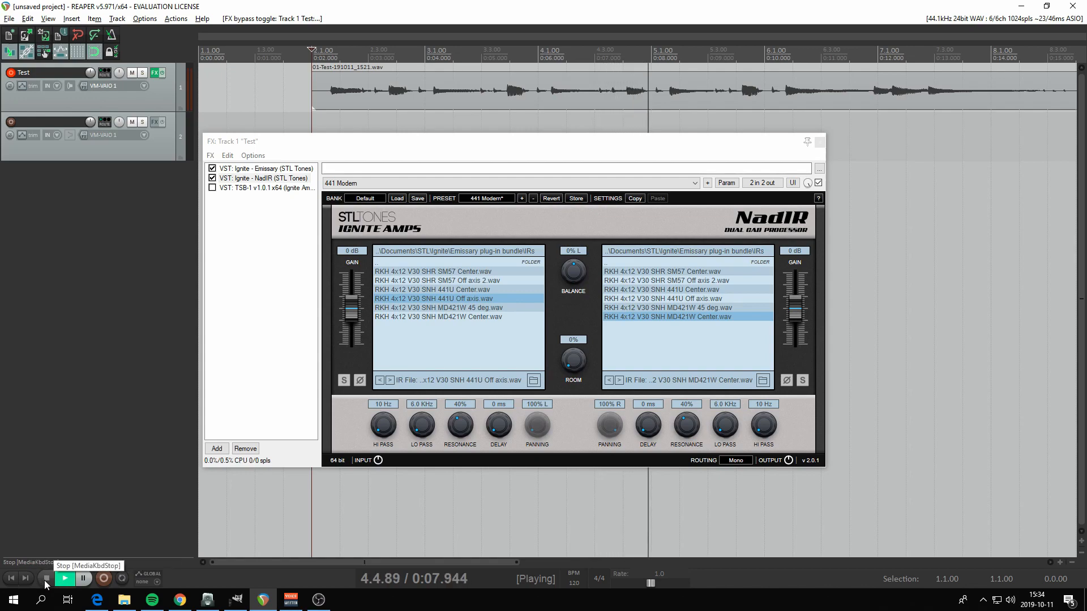
left_click(265, 188)
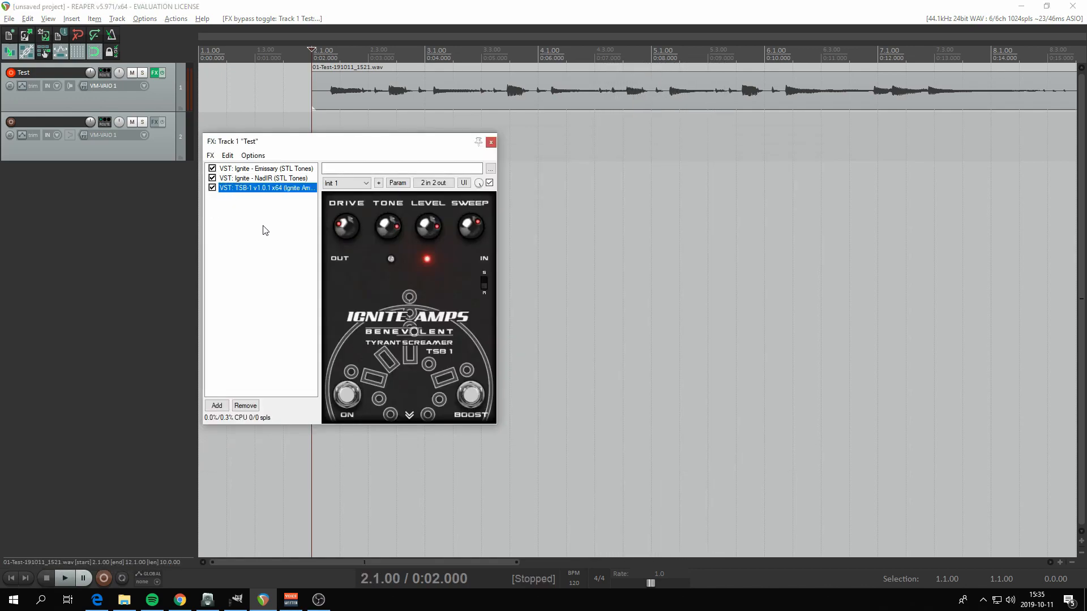
mouse_move(393, 321)
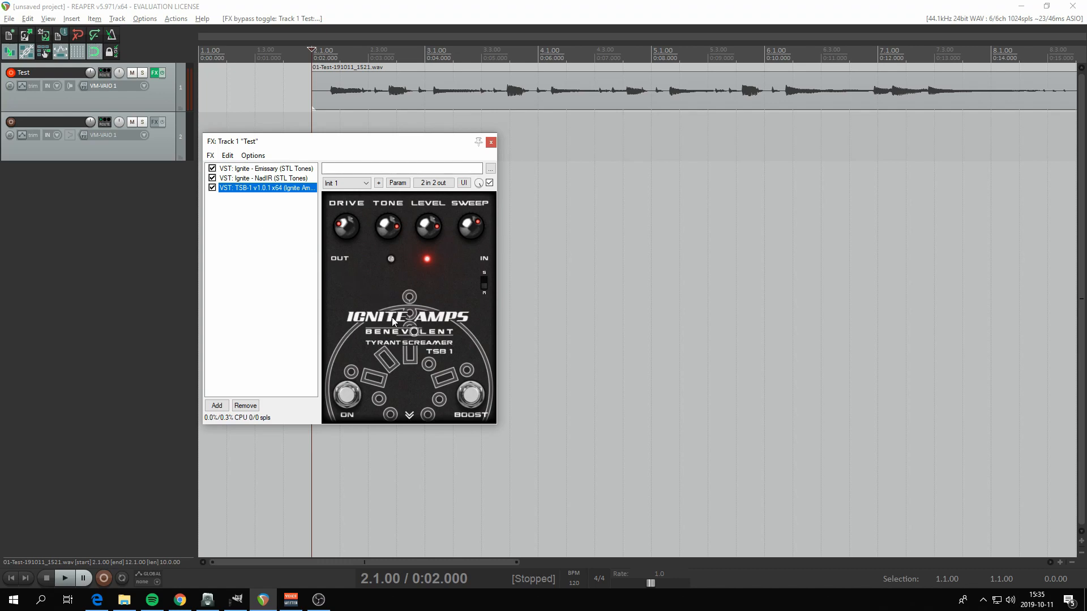
mouse_move(411, 350)
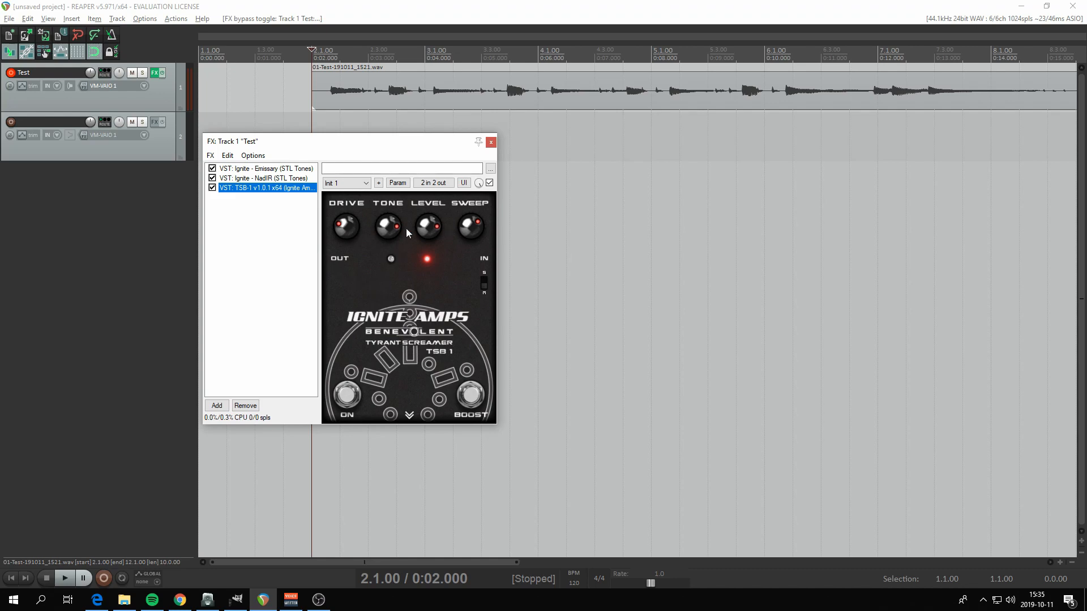
mouse_move(233, 457)
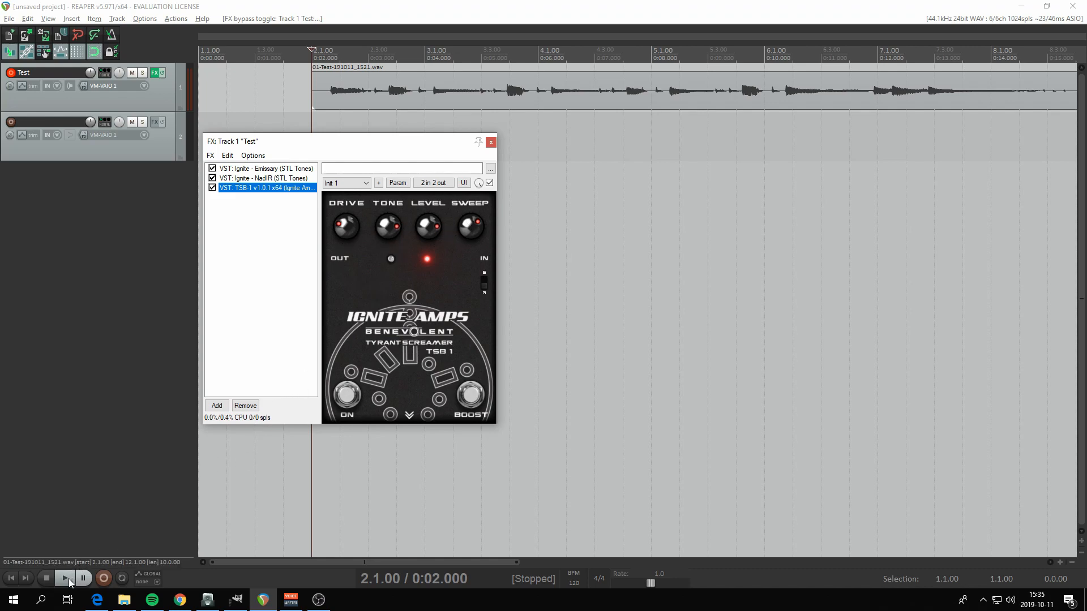
Audition the take with the TSB-1 pedal engaged, then return to NadIR's settings
left_click(63, 578)
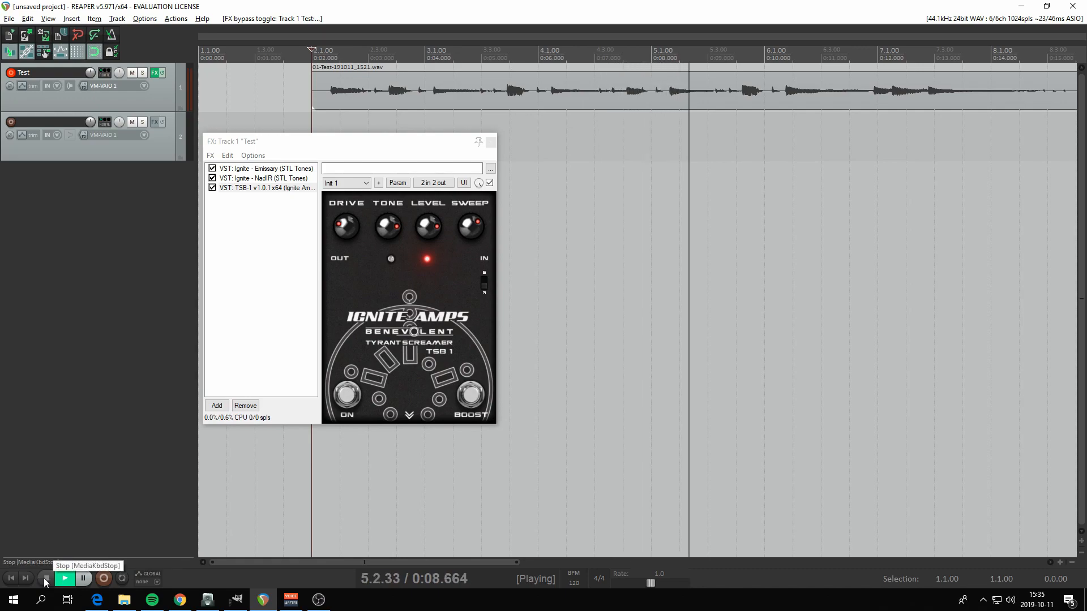
left_click(45, 578)
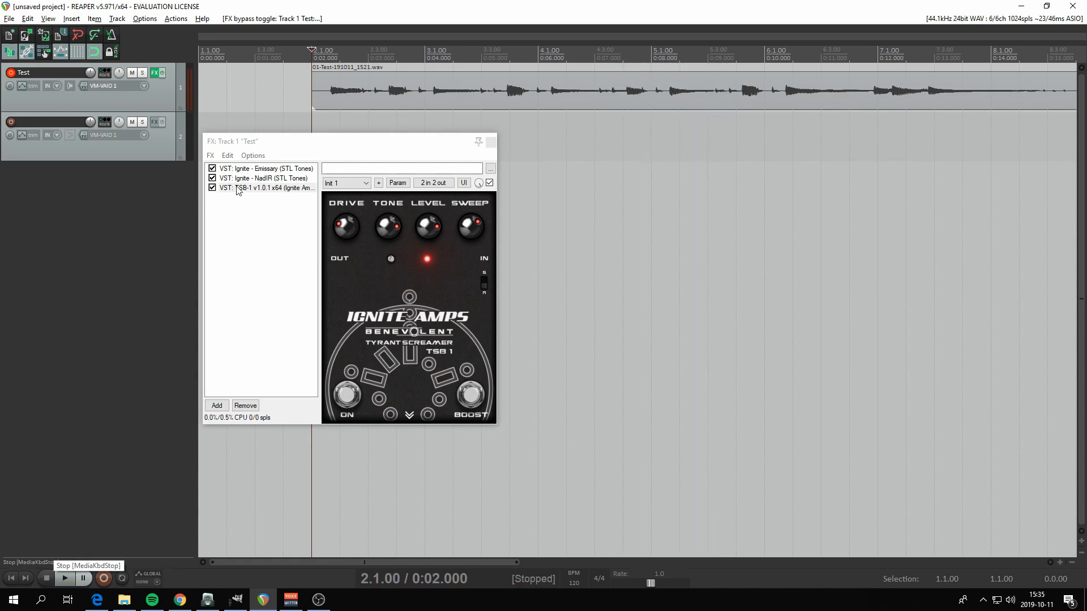
left_click(264, 178)
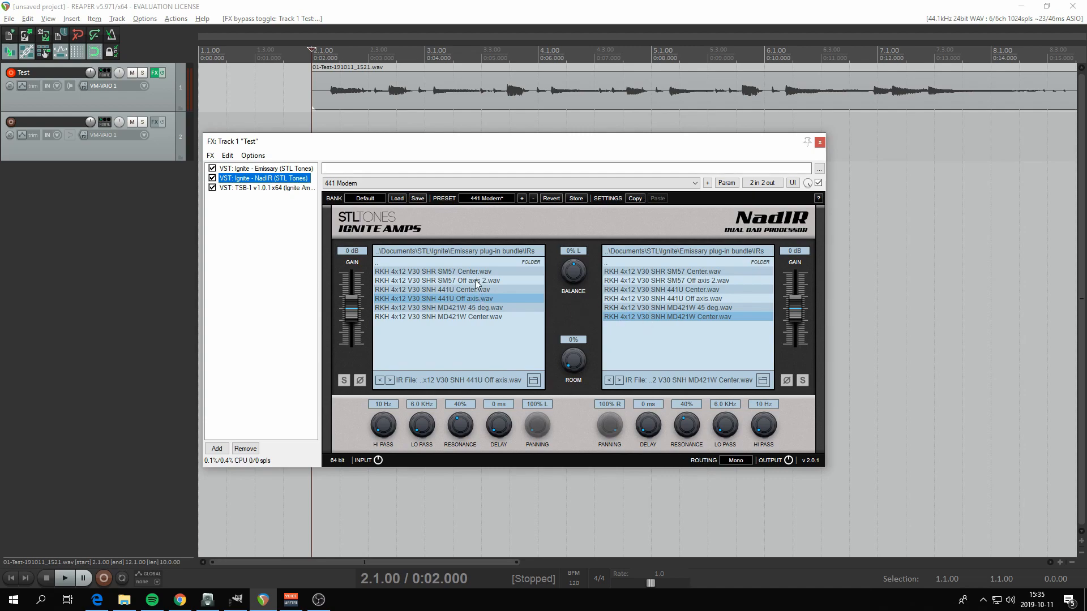
mouse_move(395, 385)
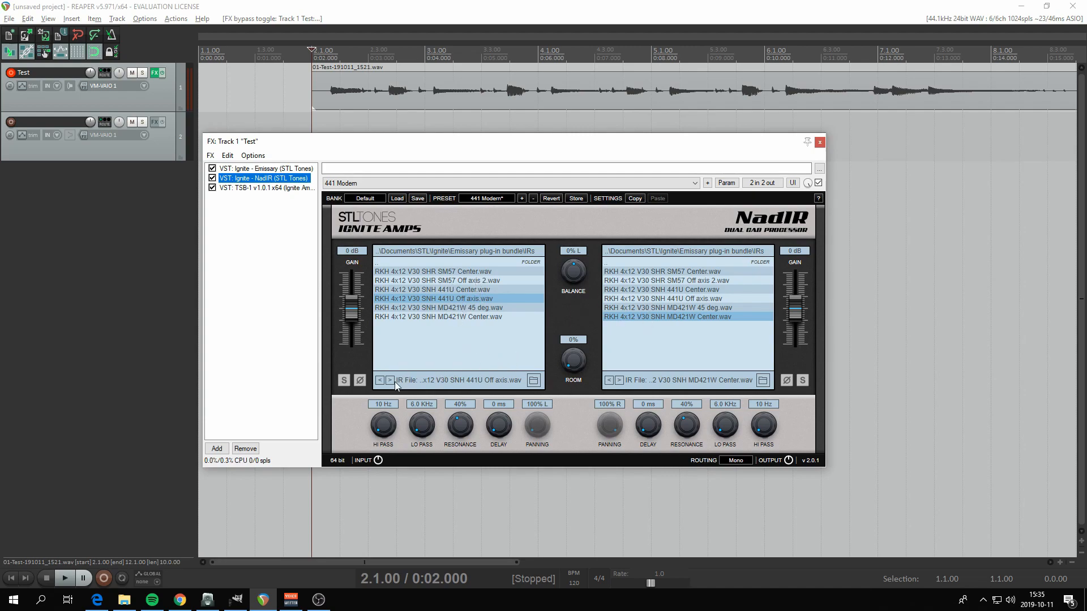
Load the ML Sound Lab BEST IR IN THE WORLD .wav into NadIR's left slot and audition it
left_click(531, 380)
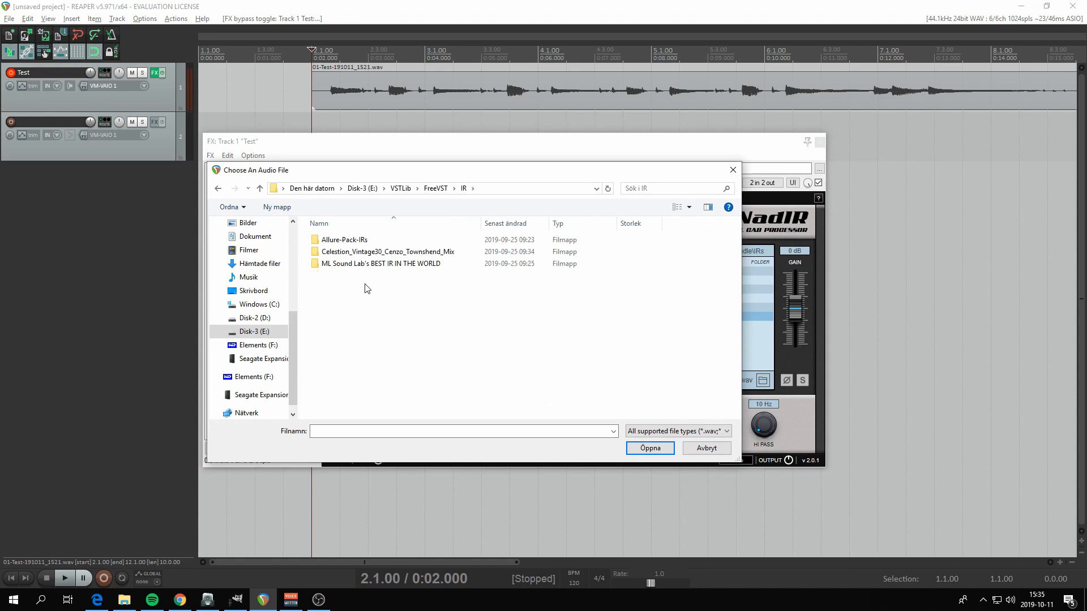
mouse_move(380, 264)
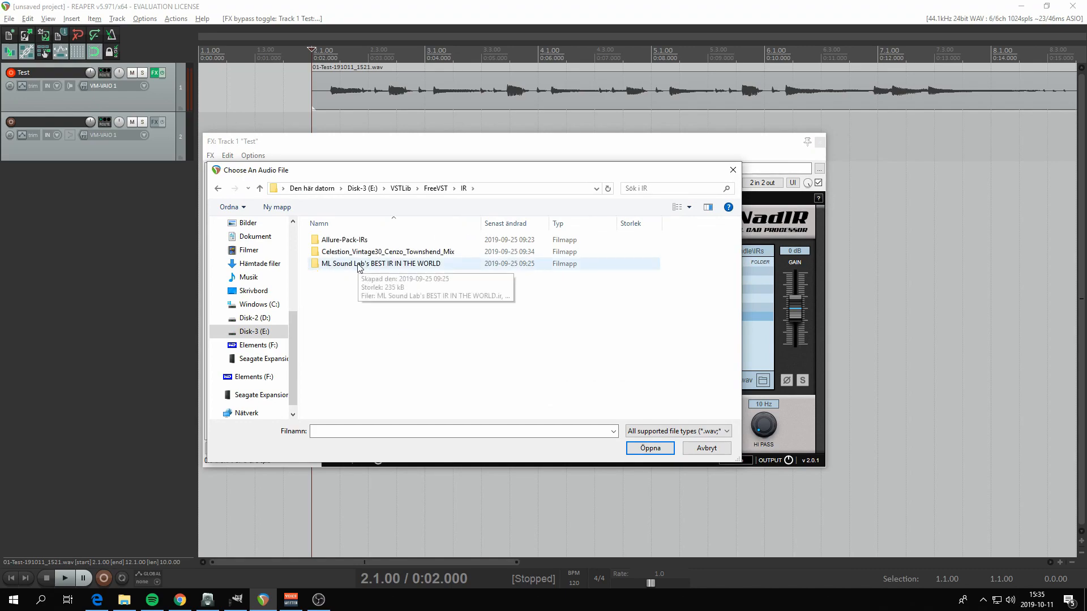
mouse_move(346, 271)
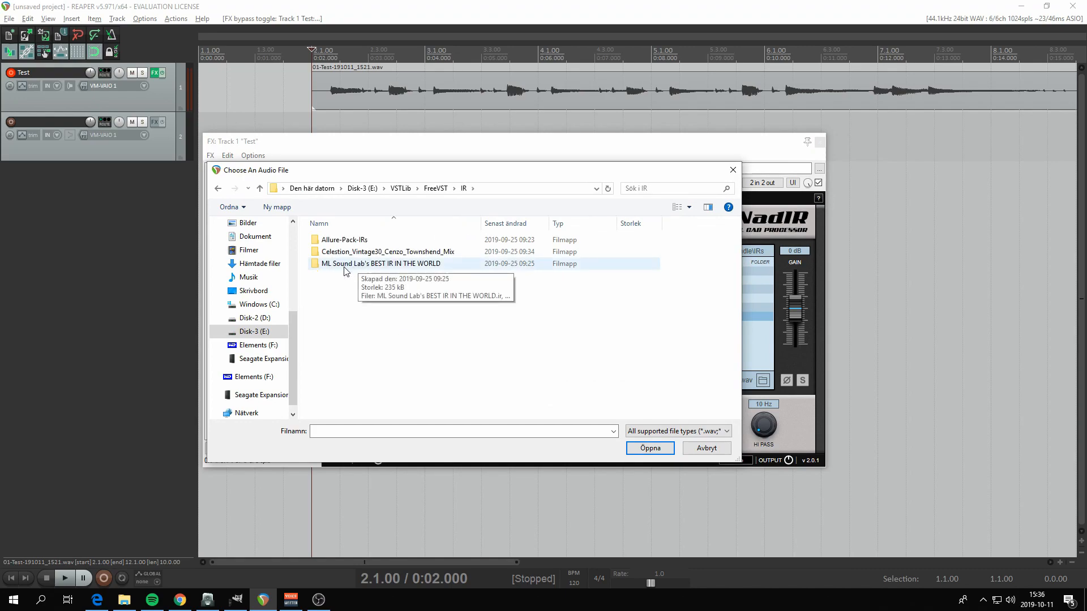
mouse_move(410, 271)
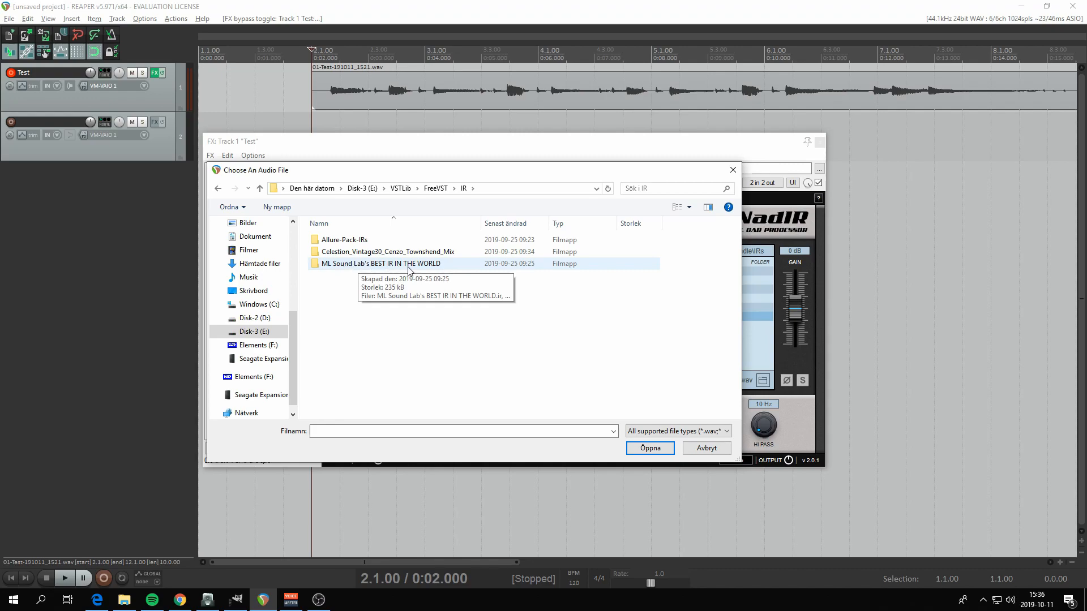
double_click(380, 264)
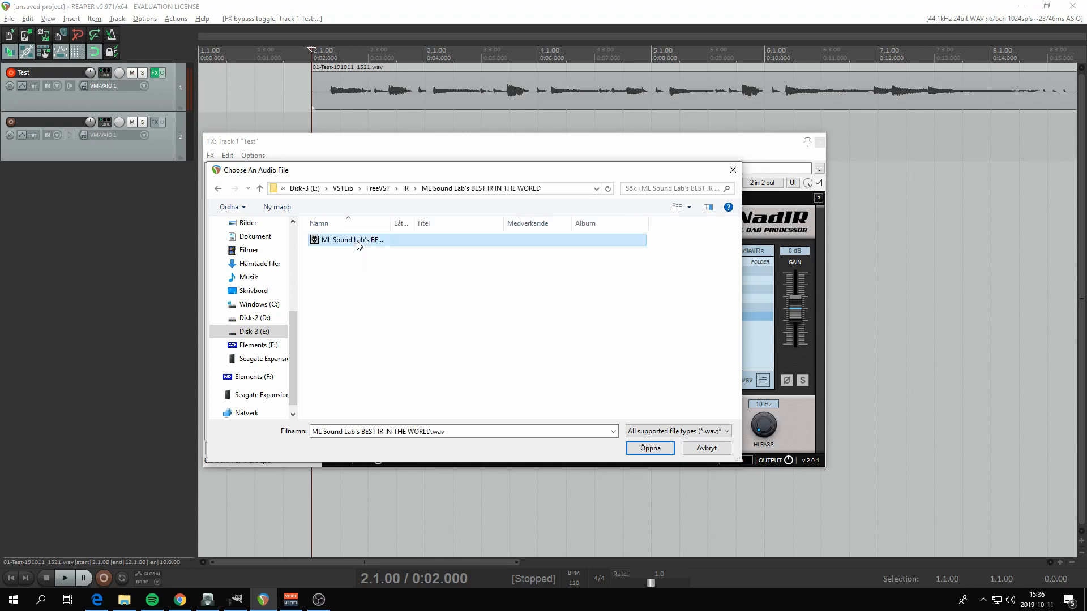
left_click(648, 448)
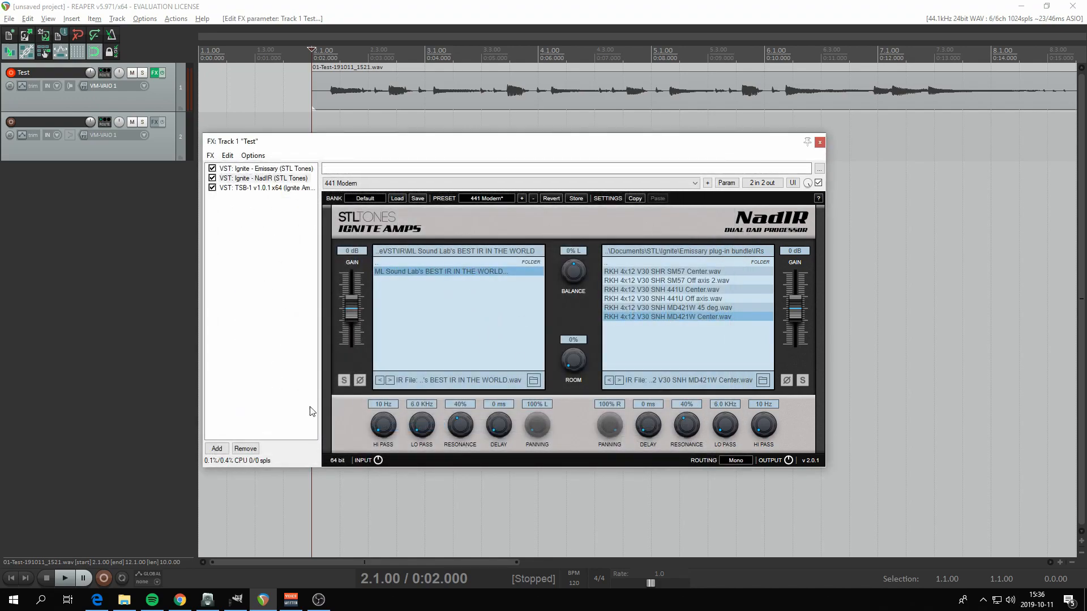
left_click(65, 579)
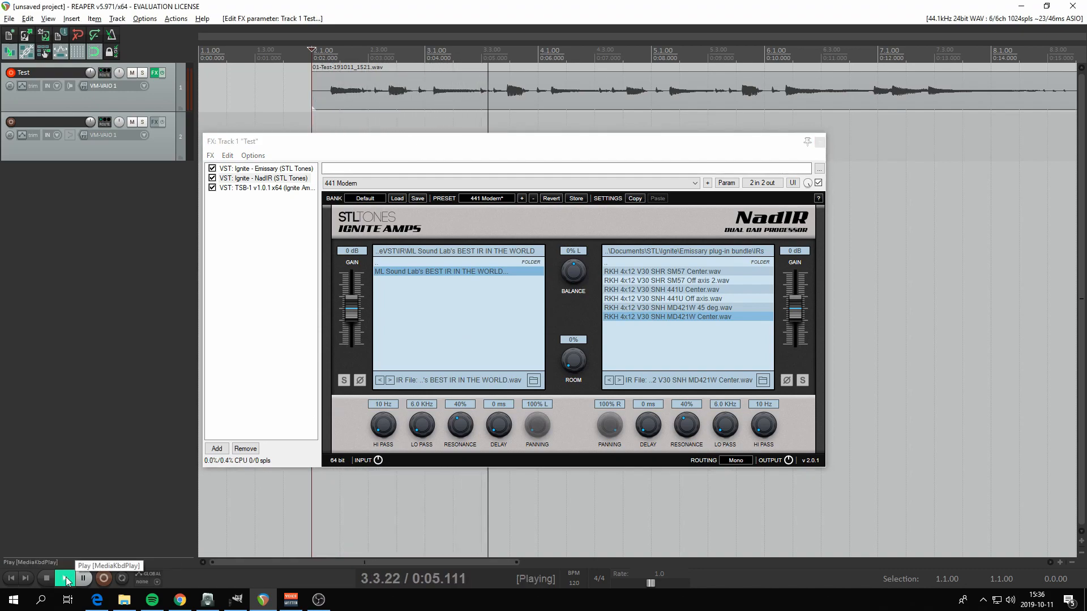
left_click(64, 578)
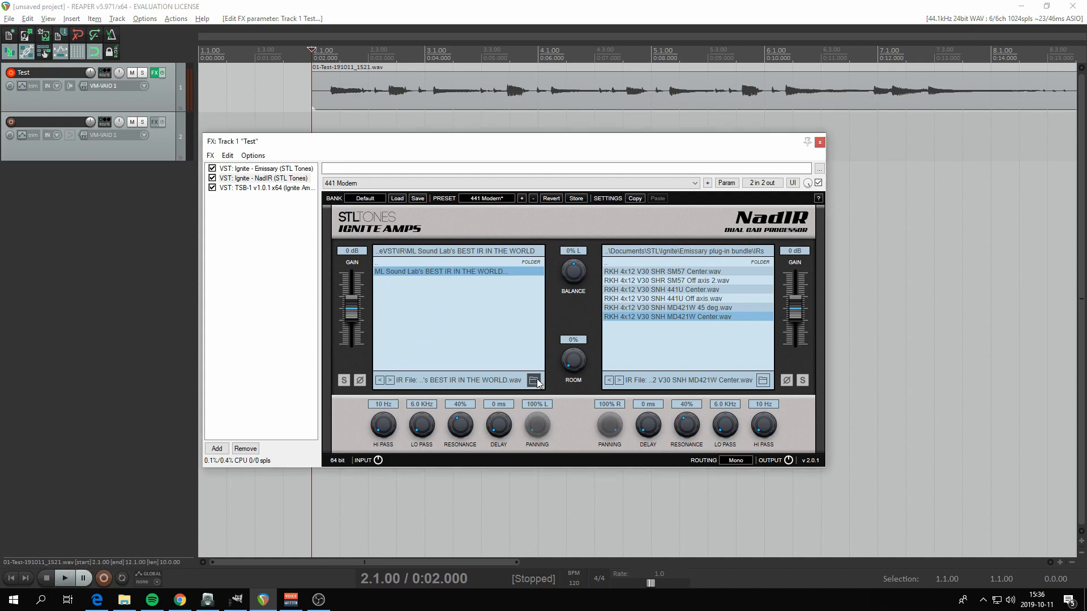
Load the Cenzo Celestion V30 Mix impulse from the Celestion Vintage30 folder into NadIR's left slot
left_click(534, 380)
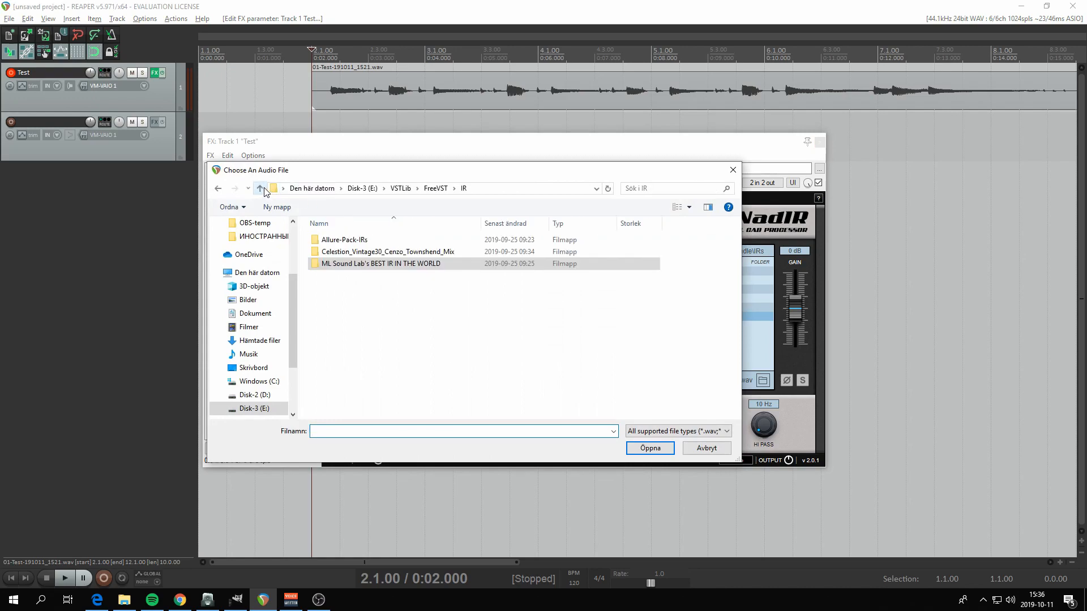
double_click(388, 251)
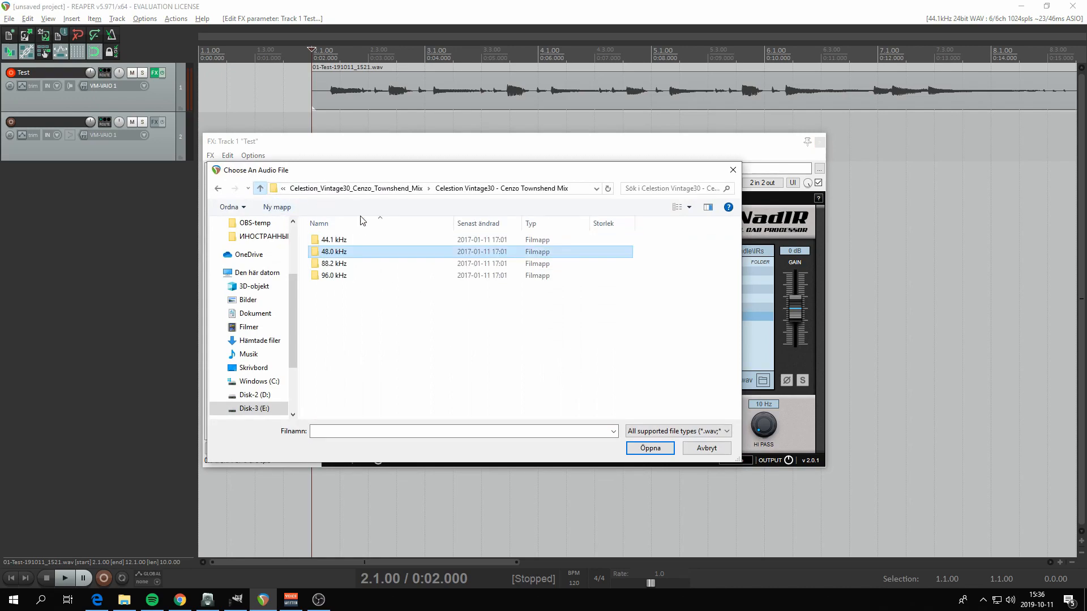
double_click(332, 239)
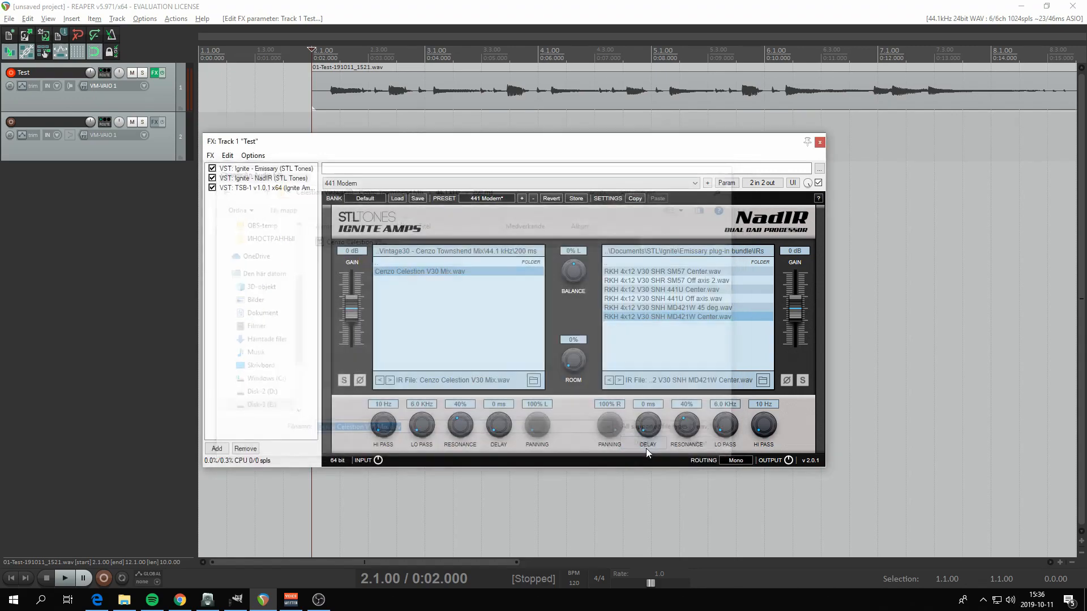
Audition the V30 Mix tone, then close the Test track's FX chain
left_click(63, 579)
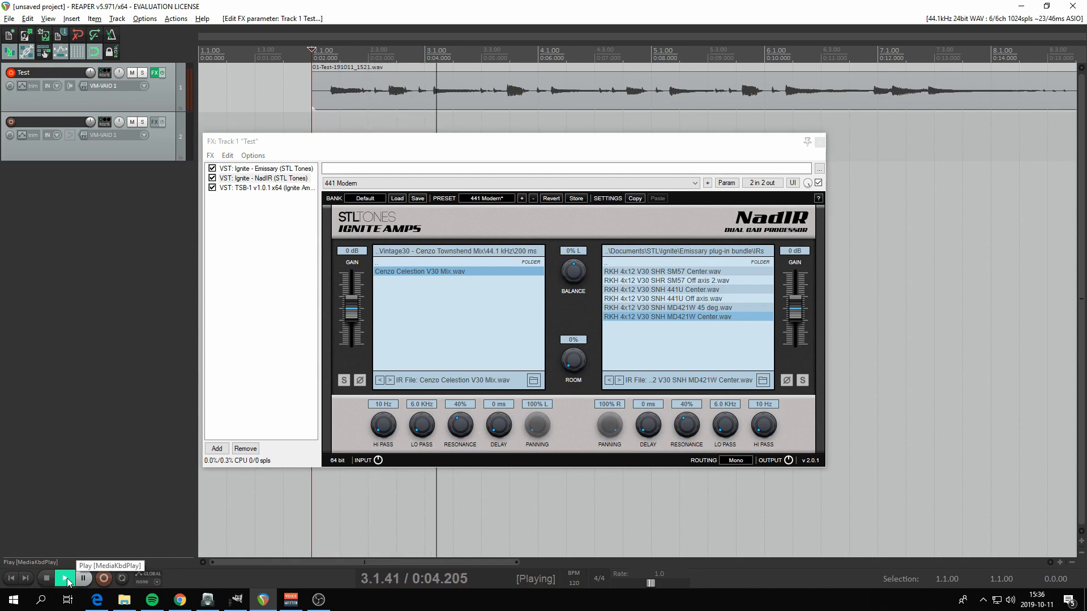
left_click(46, 578)
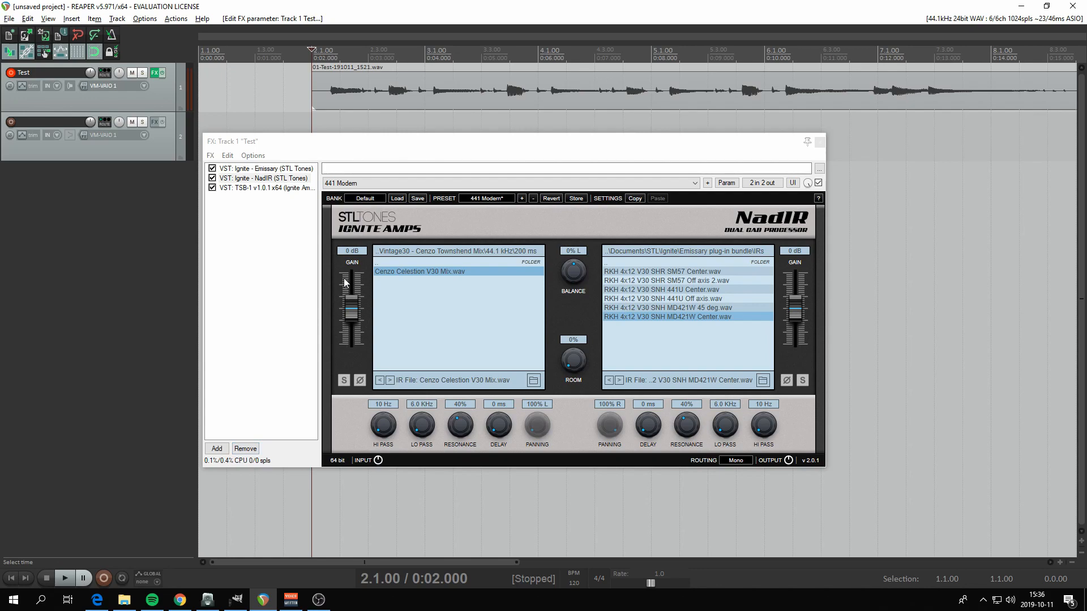
left_click(816, 141)
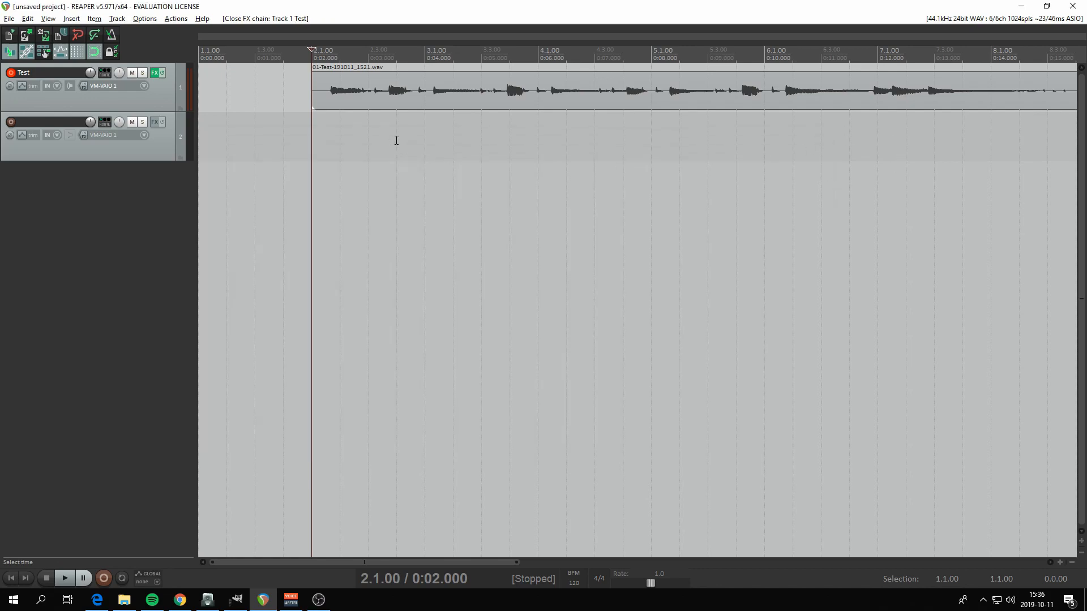
mouse_move(69, 85)
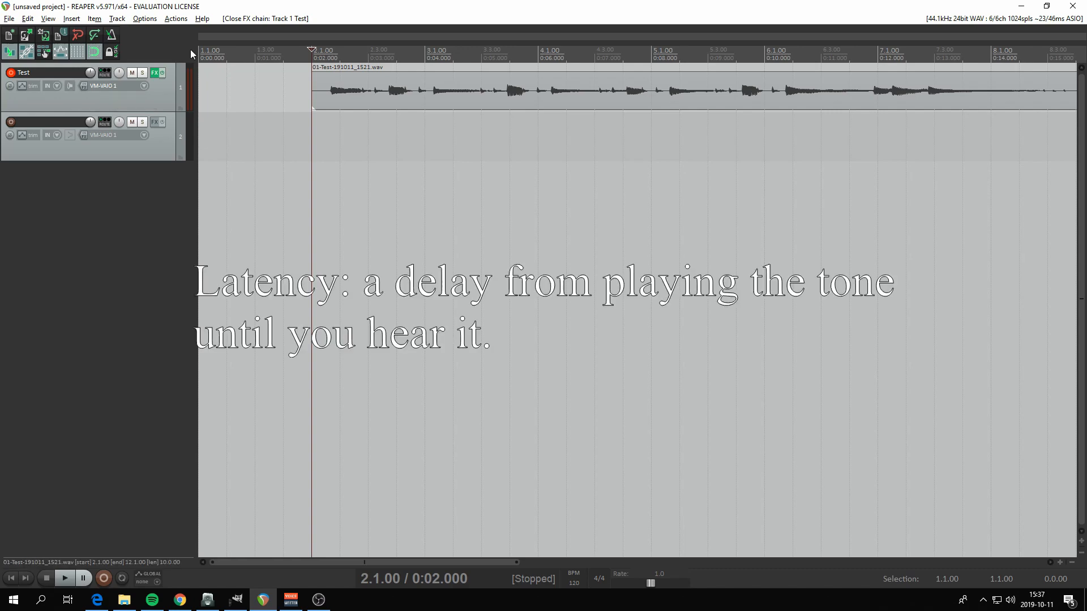
Bring up REAPER's Options menu
left_click(144, 18)
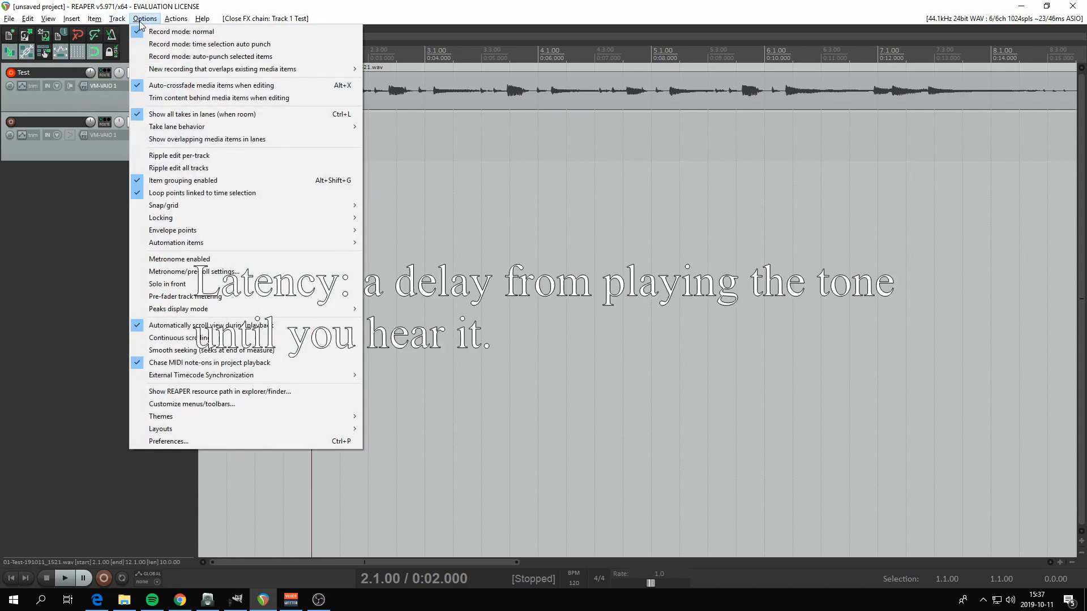
Set the audio device to Focusrite USB ASIO in Preferences and bring up its ASIO control panel
left_click(168, 441)
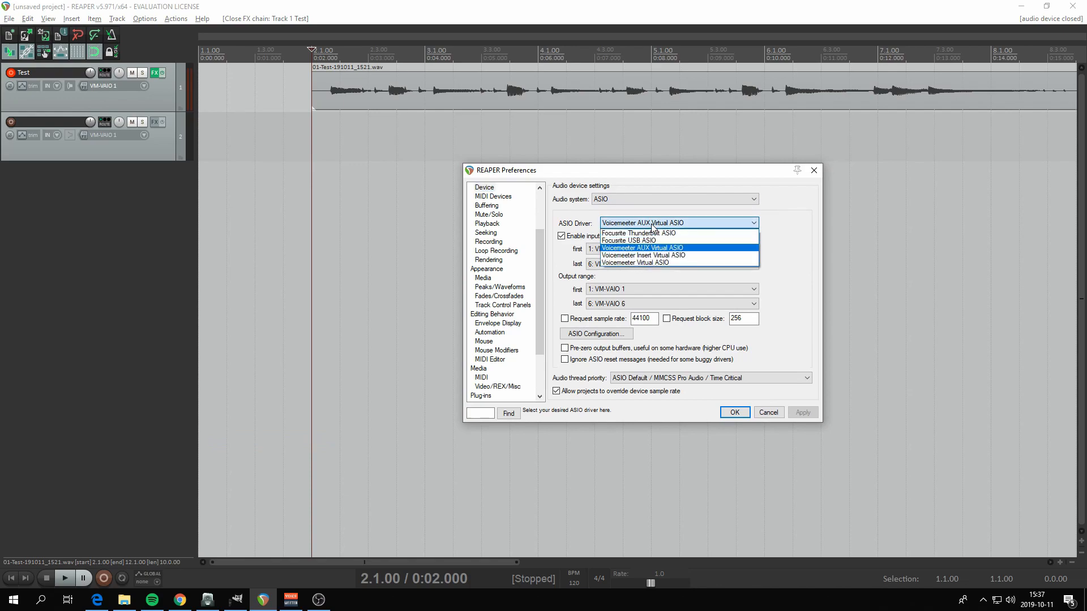
mouse_move(644, 240)
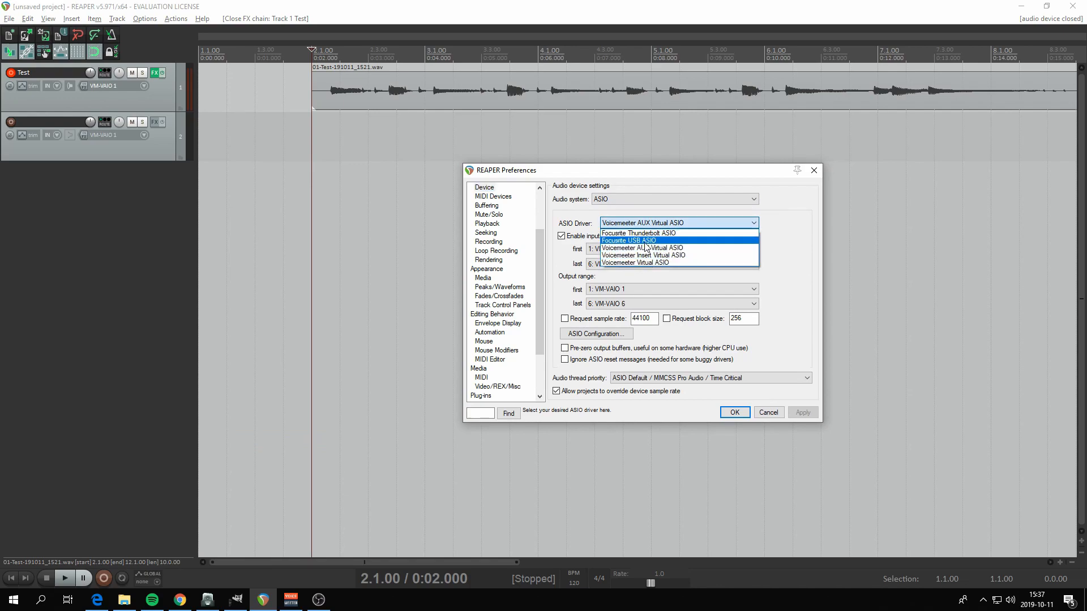
left_click(626, 240)
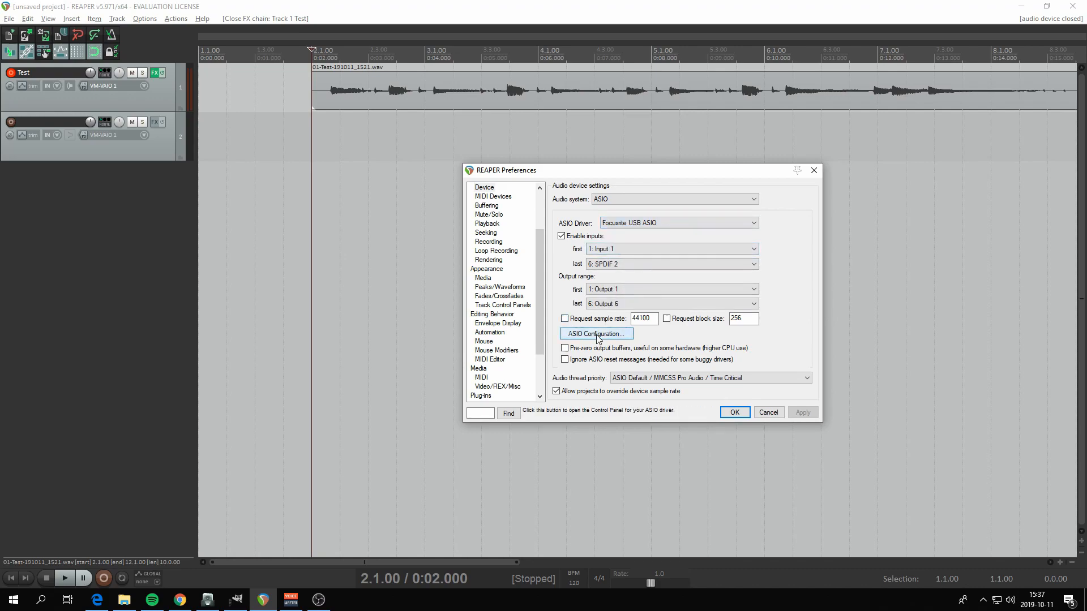
left_click(594, 333)
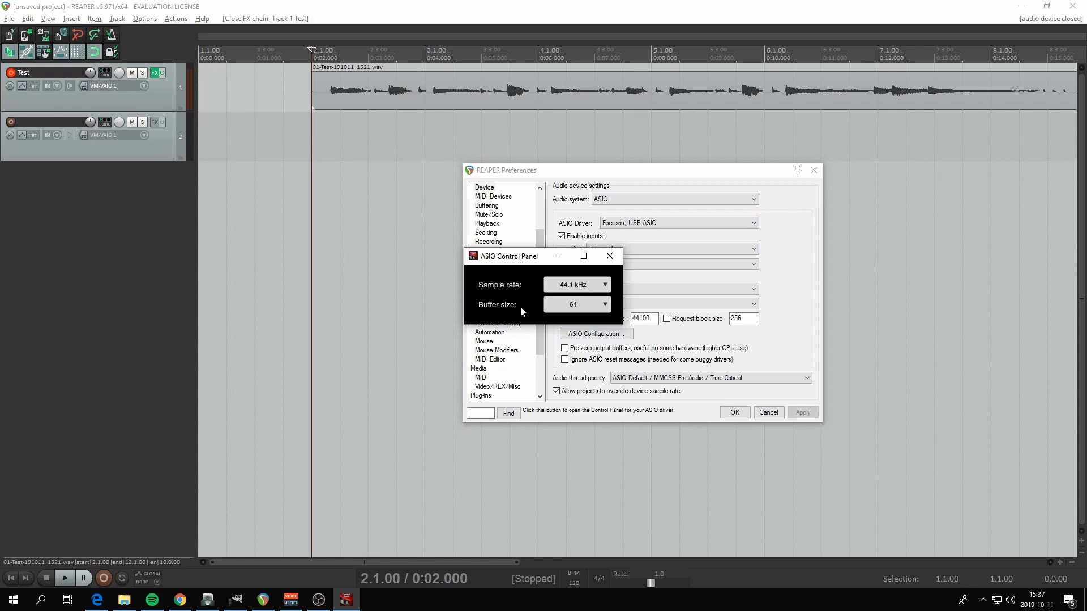
Keep the Focusrite ASIO buffer size at 64 samples and close the control panel
left_click(604, 304)
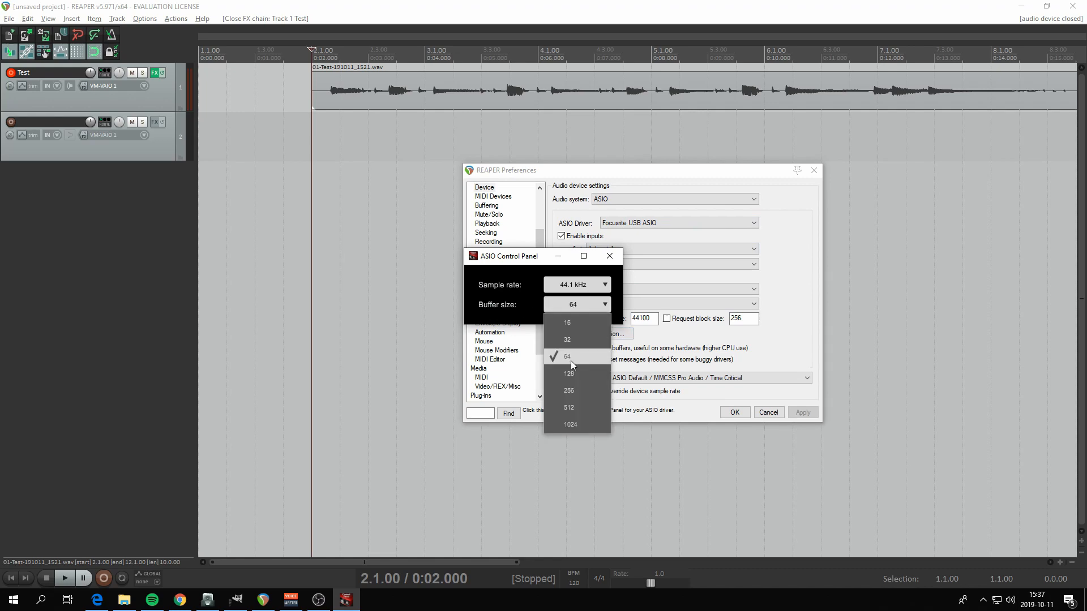
mouse_move(574, 407)
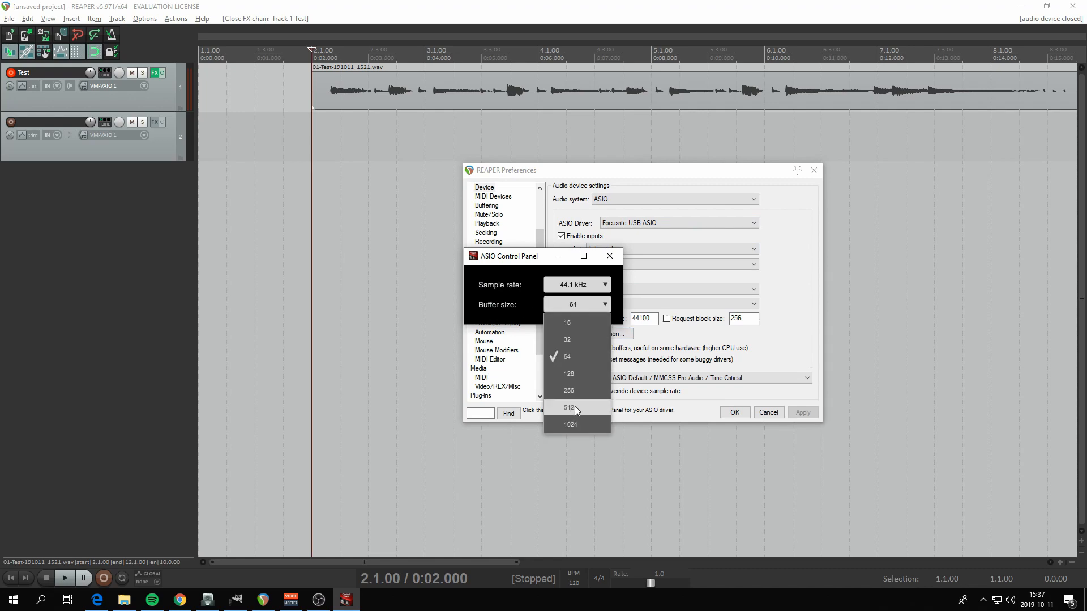
mouse_move(575, 420)
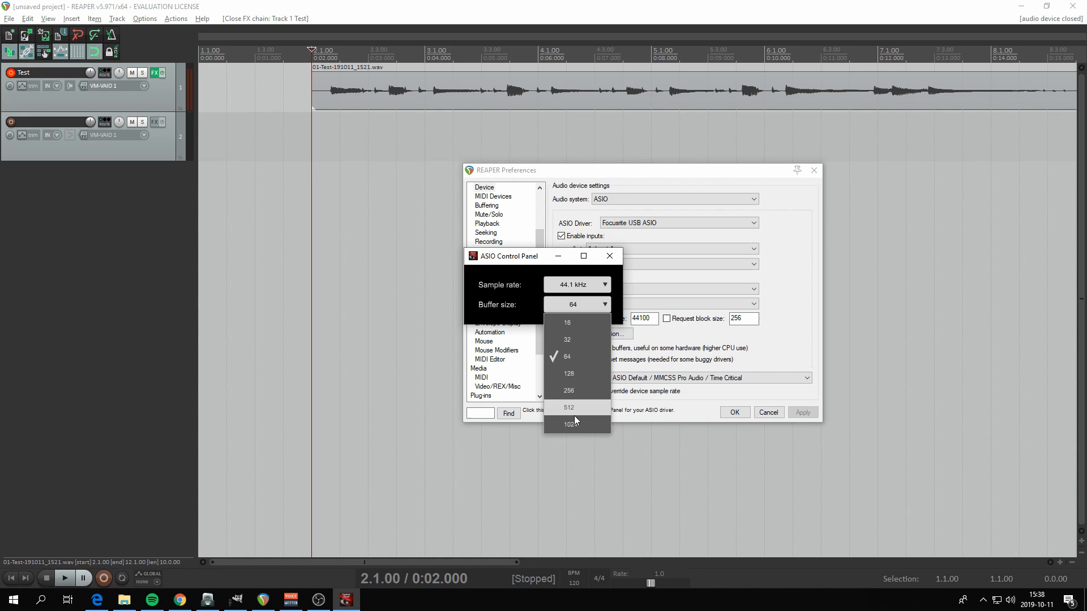
mouse_move(577, 360)
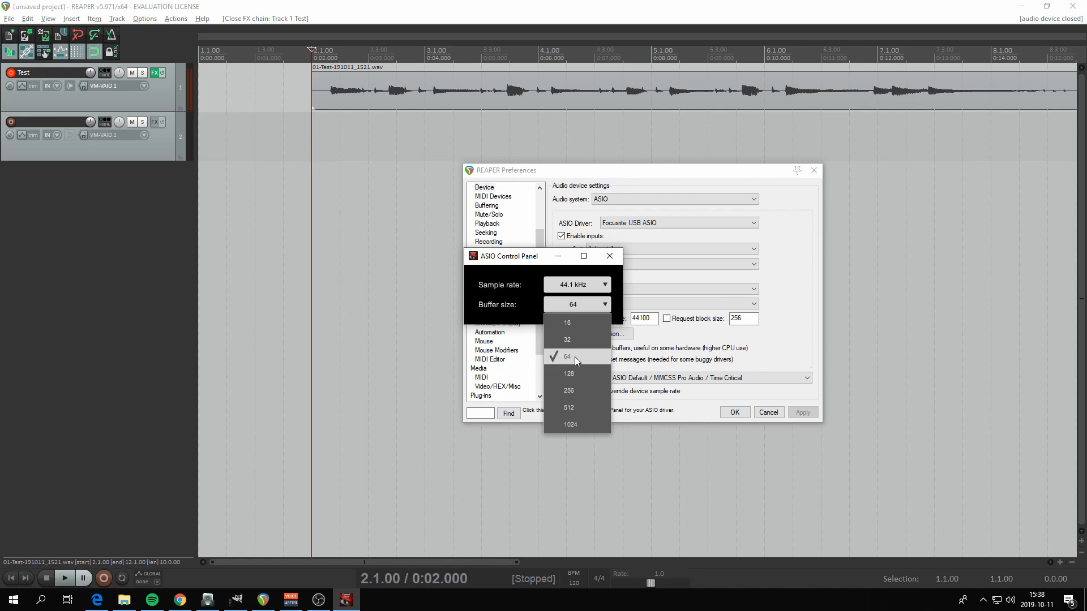
mouse_move(577, 323)
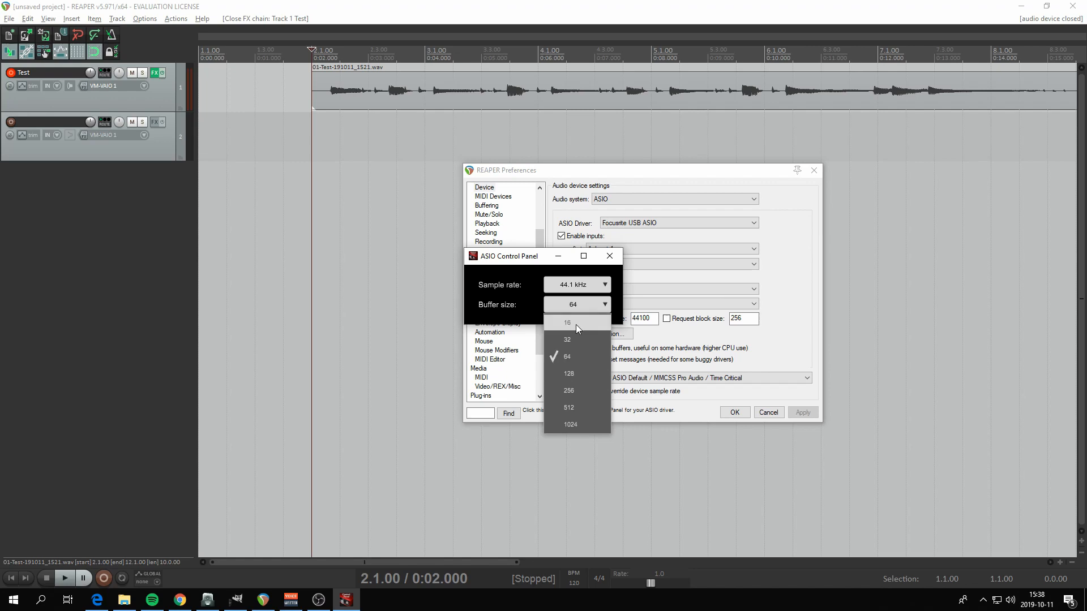
mouse_move(575, 333)
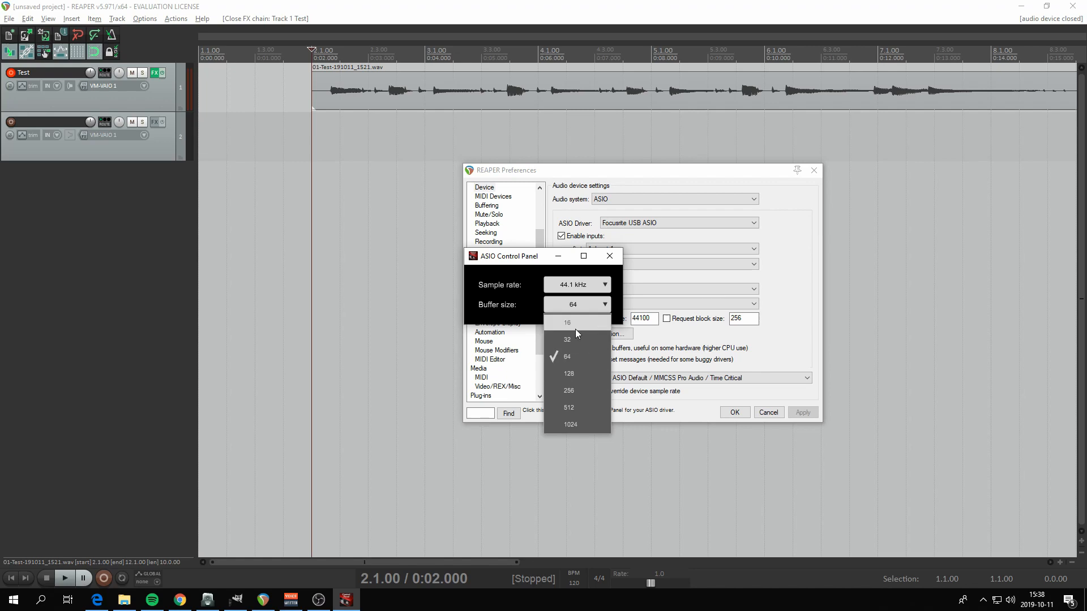
mouse_move(575, 335)
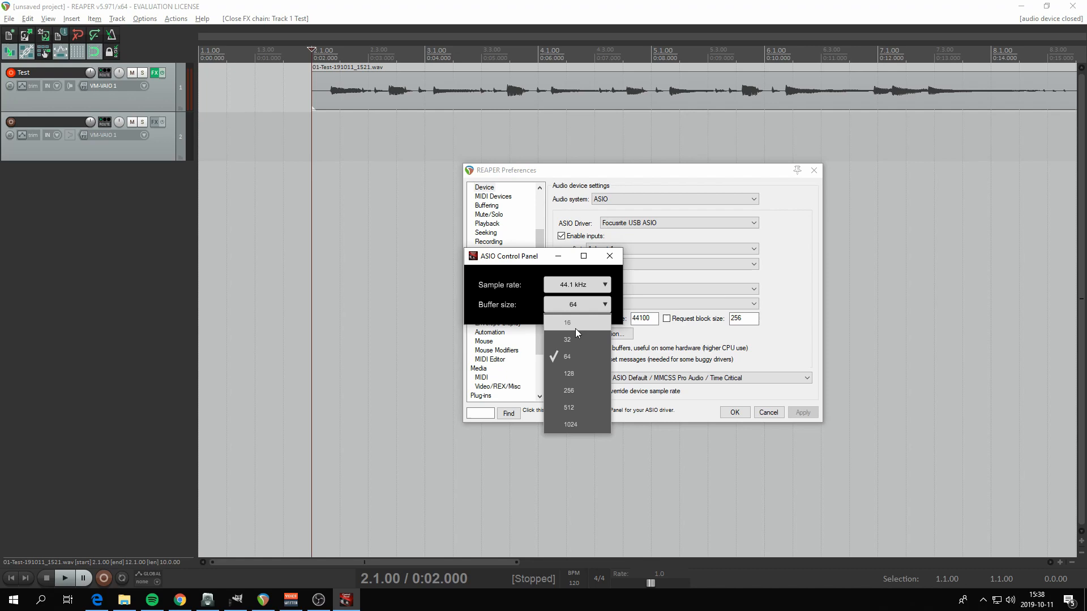
left_click(566, 357)
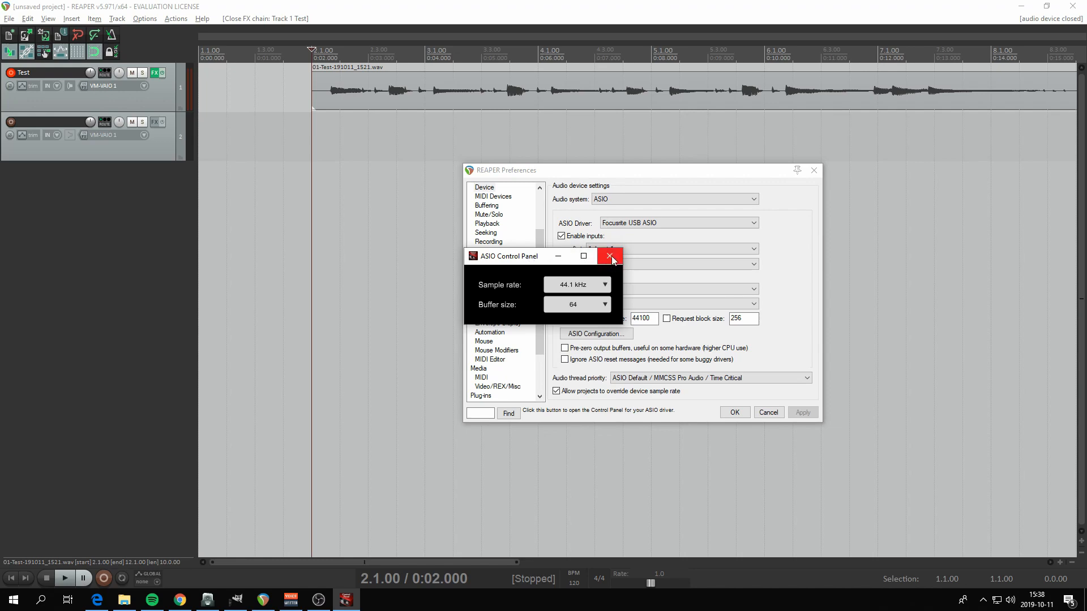
mouse_move(610, 256)
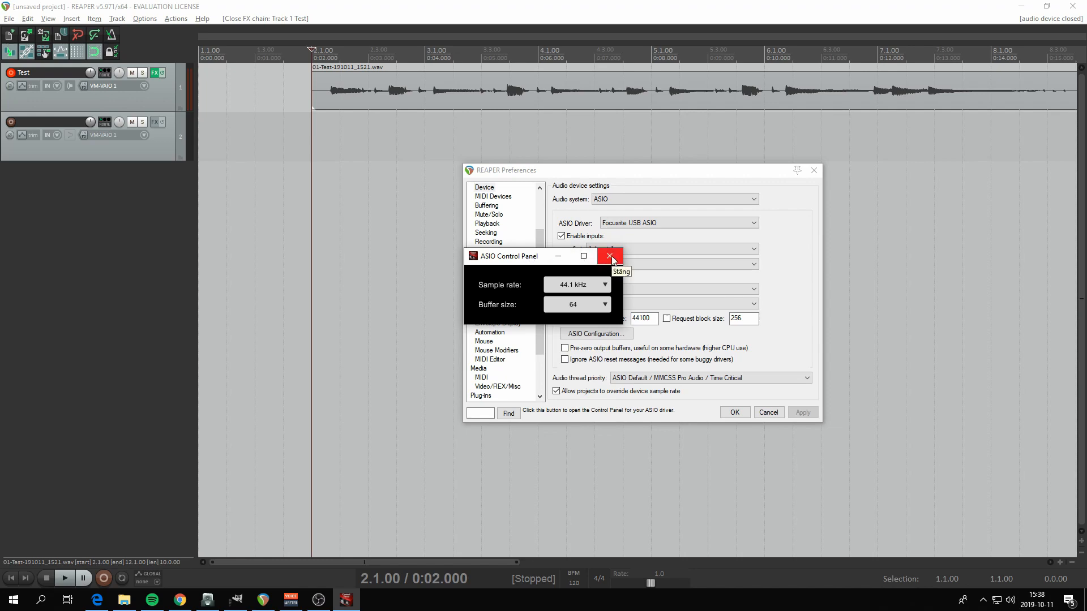
mouse_move(587, 298)
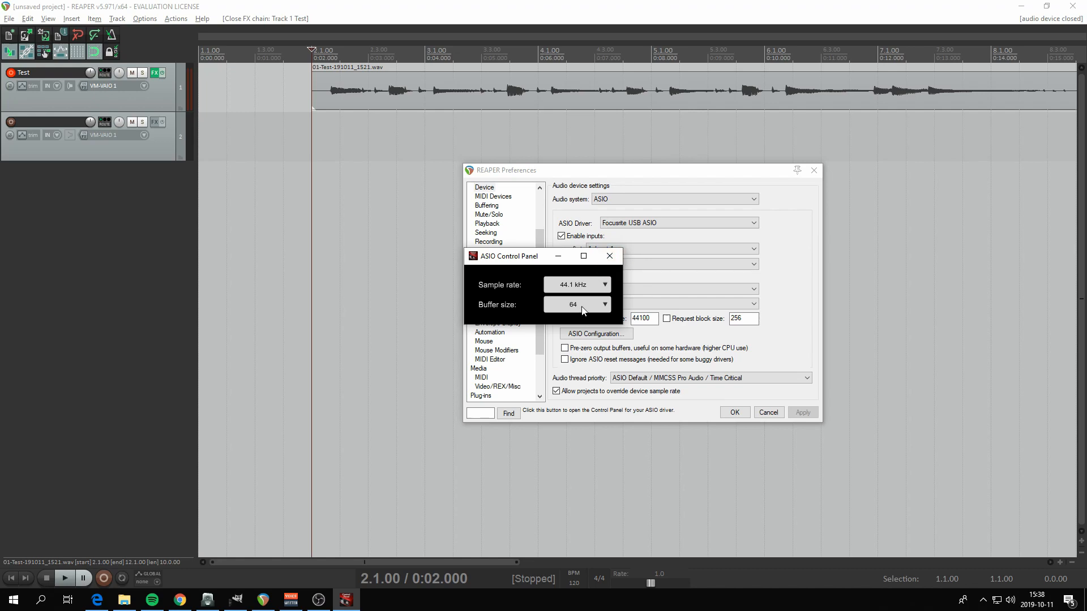
left_click(609, 255)
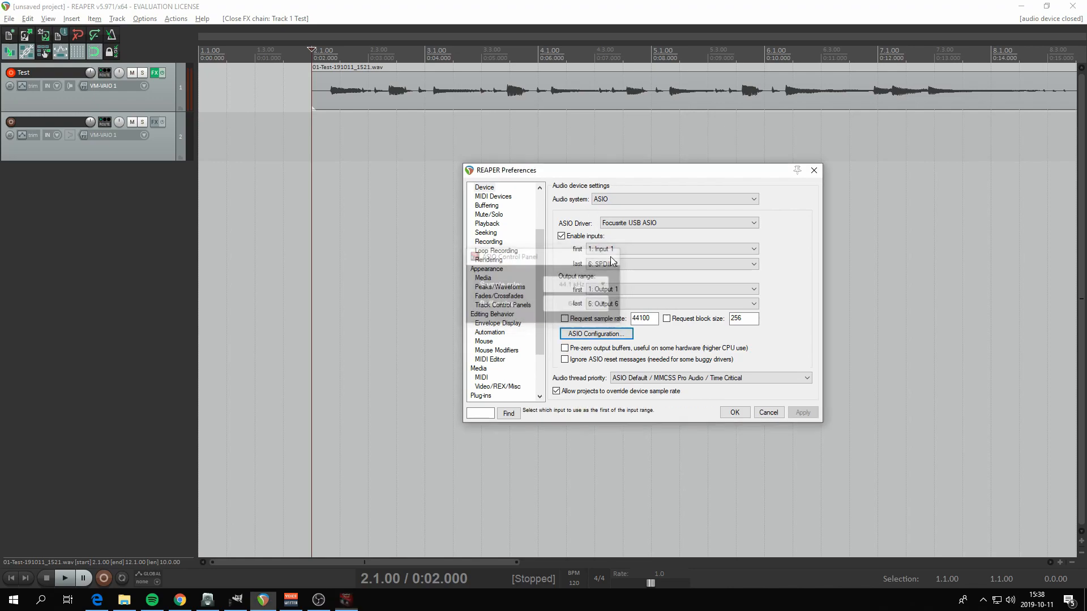